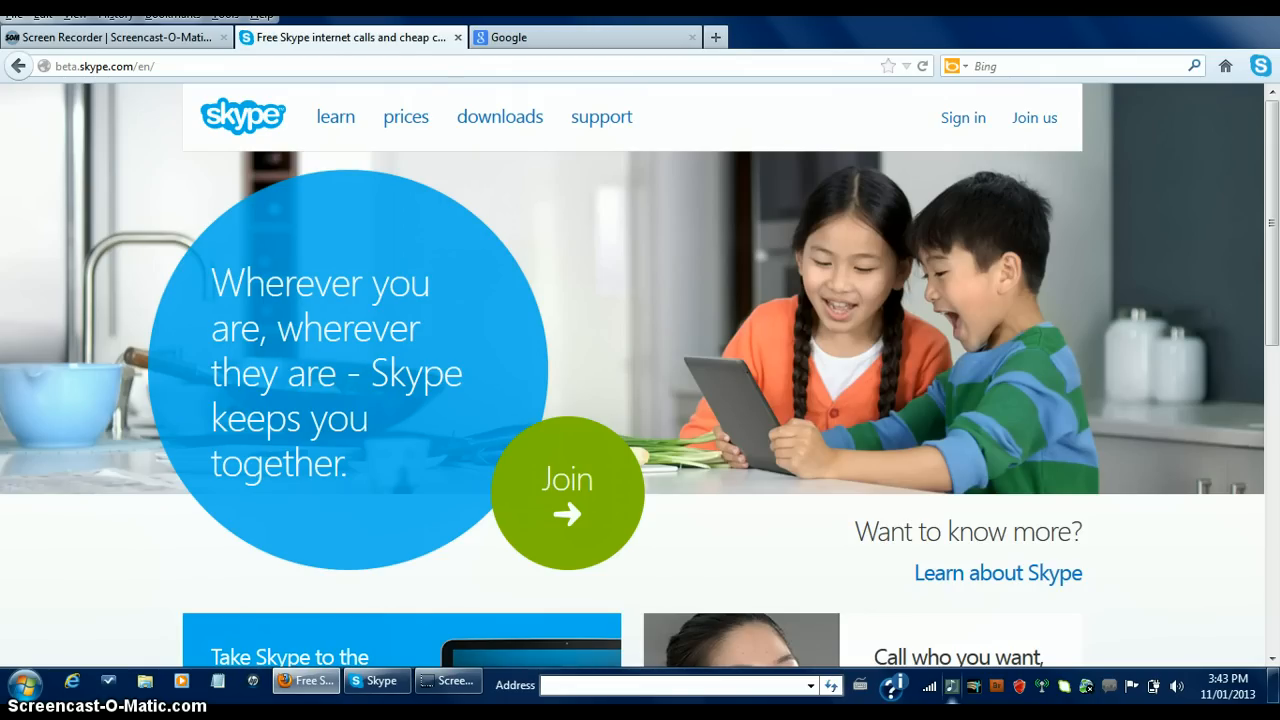
Switch to the Google tab and close it, returning to the Skype homepage tab.
click(583, 37)
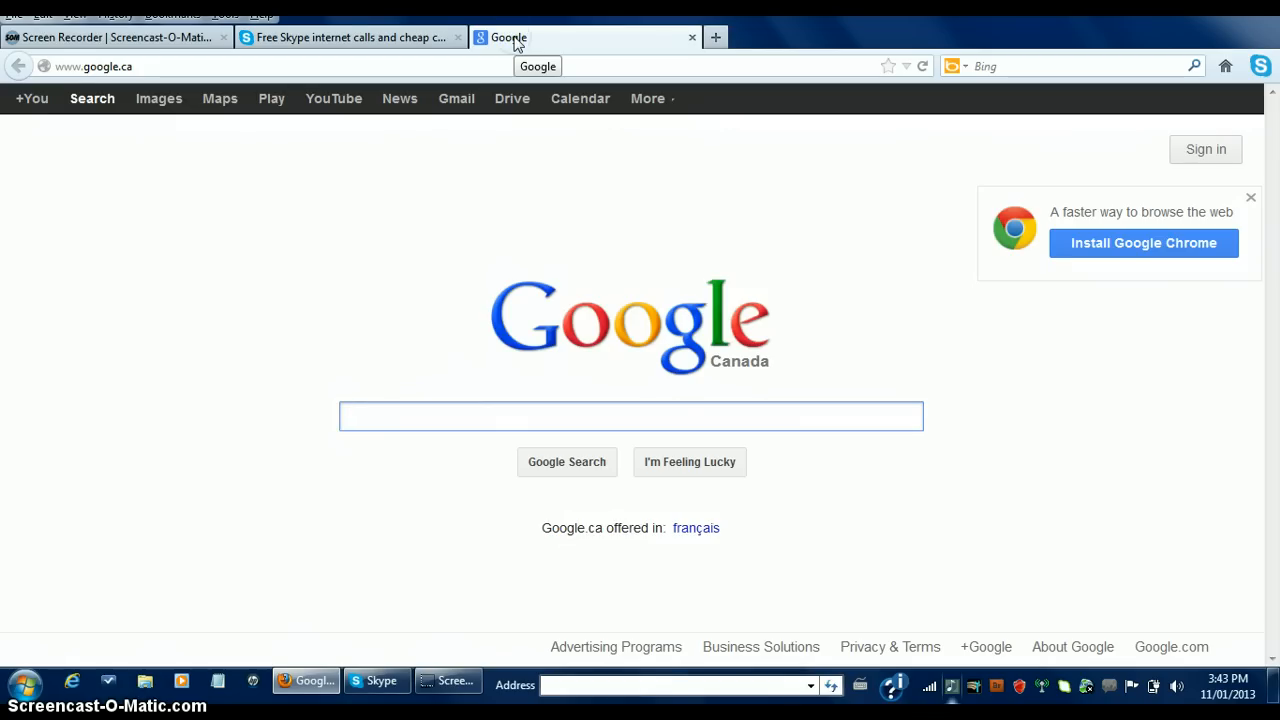
click(630, 416)
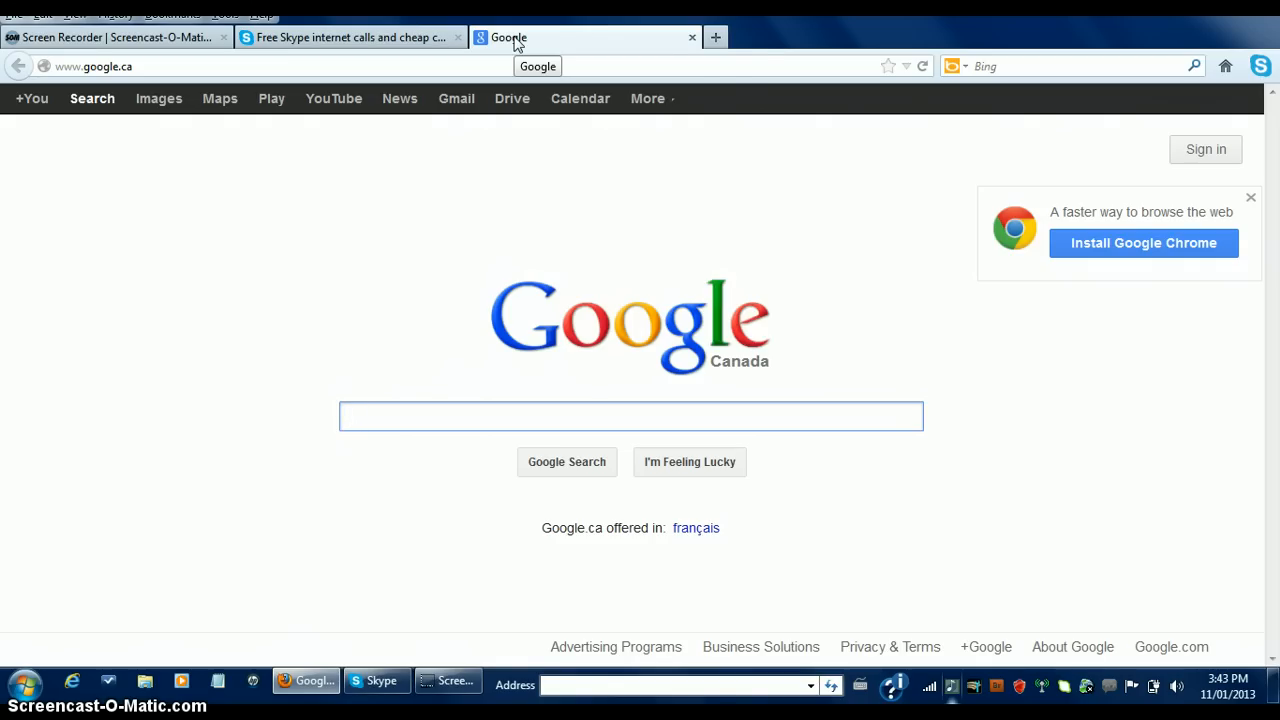
click(692, 37)
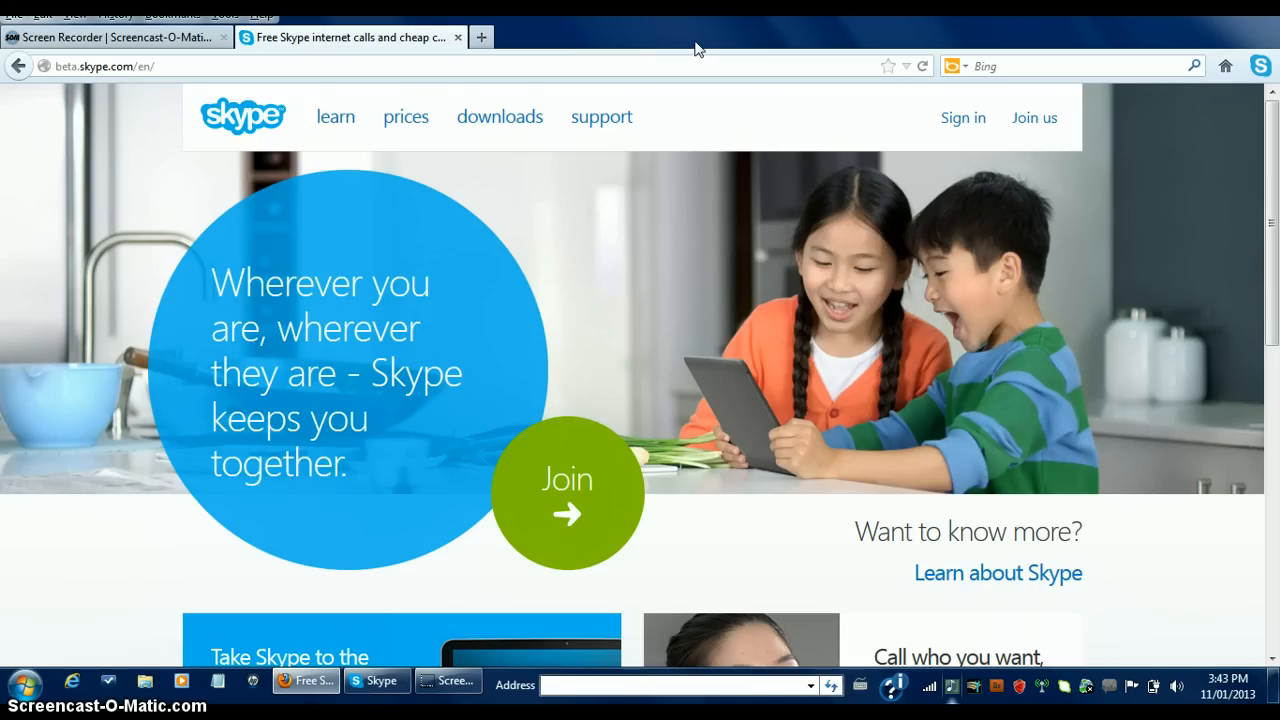
mouse_move(601, 116)
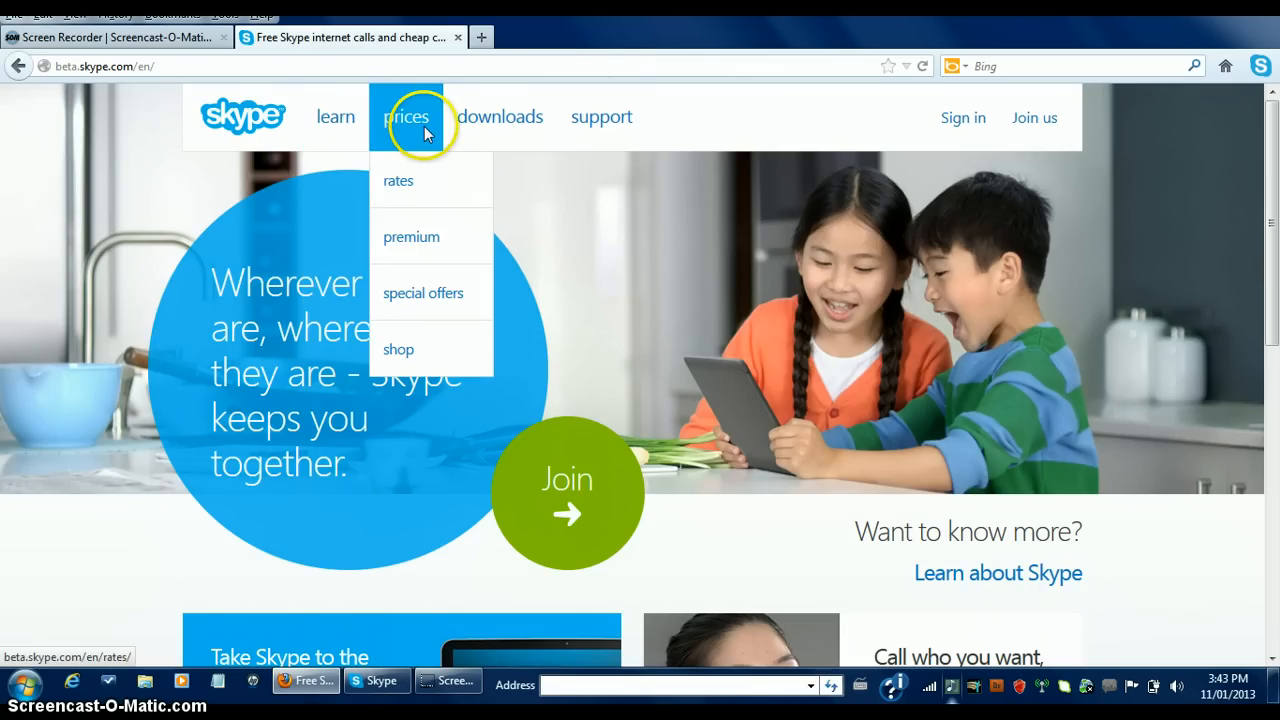
mouse_move(601, 116)
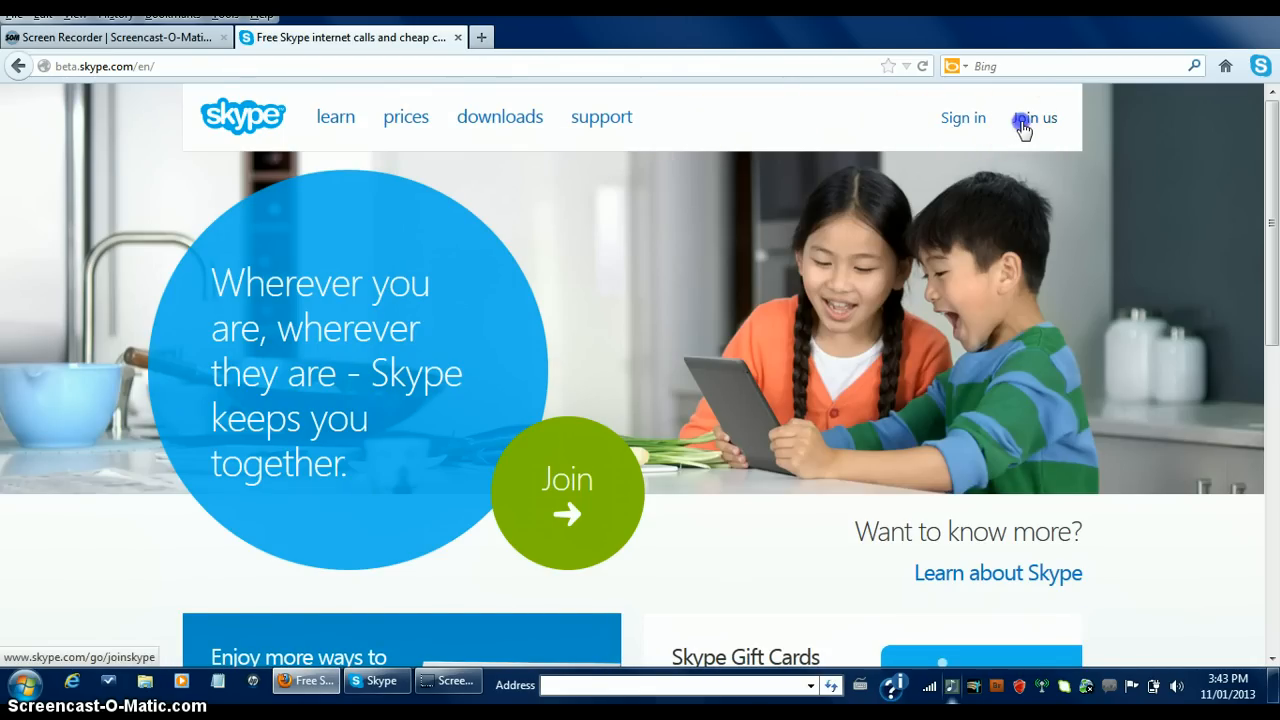
Open the Skype 'Join us' account sign-up form.
click(1034, 117)
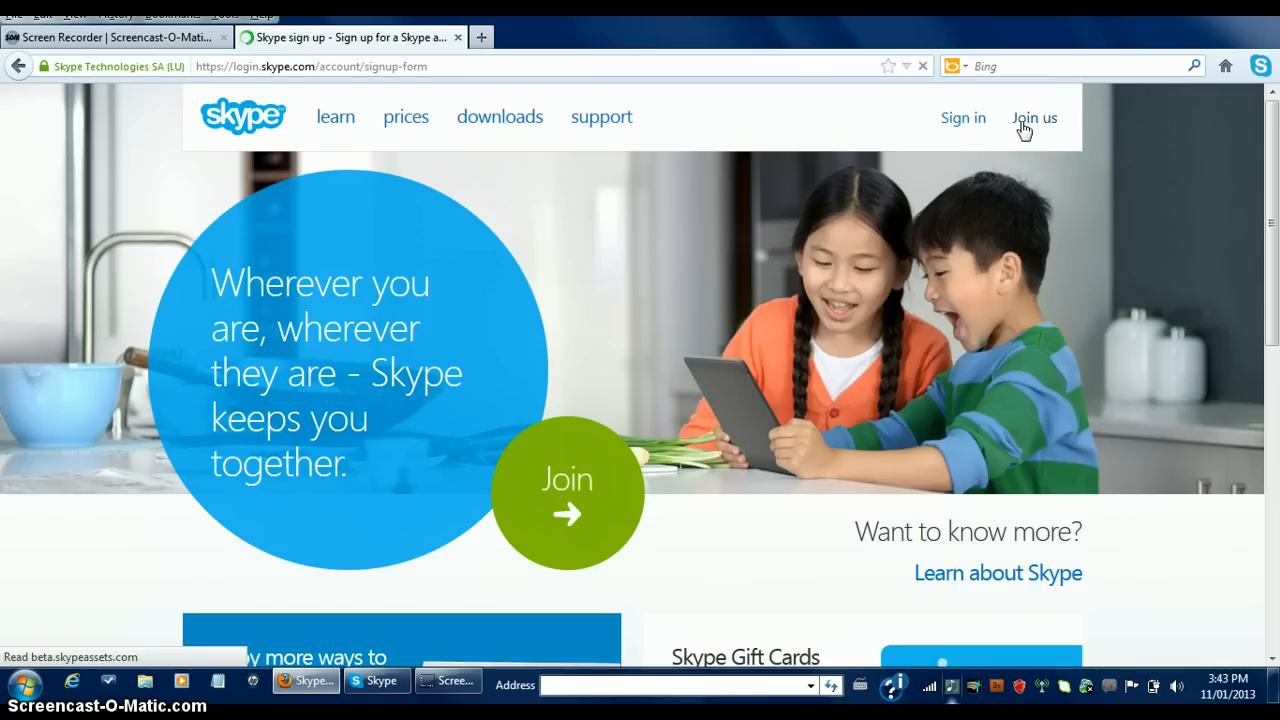
click(1034, 117)
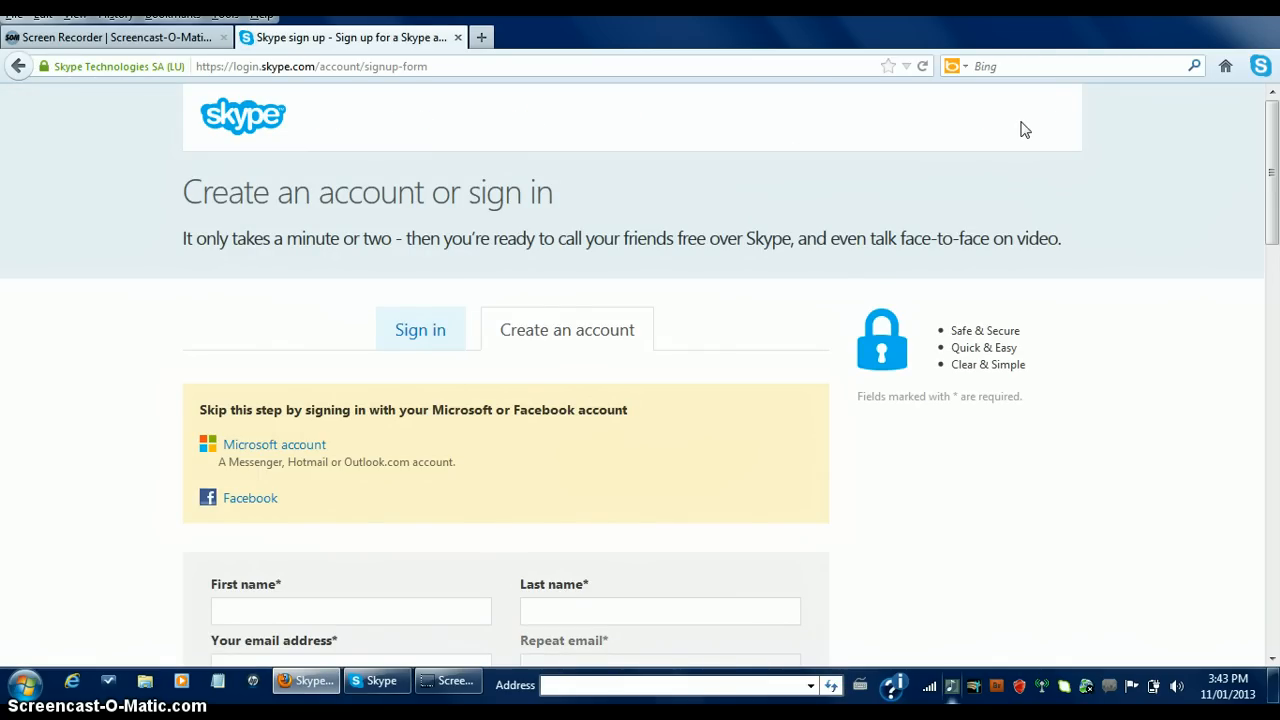
scroll(down, 3)
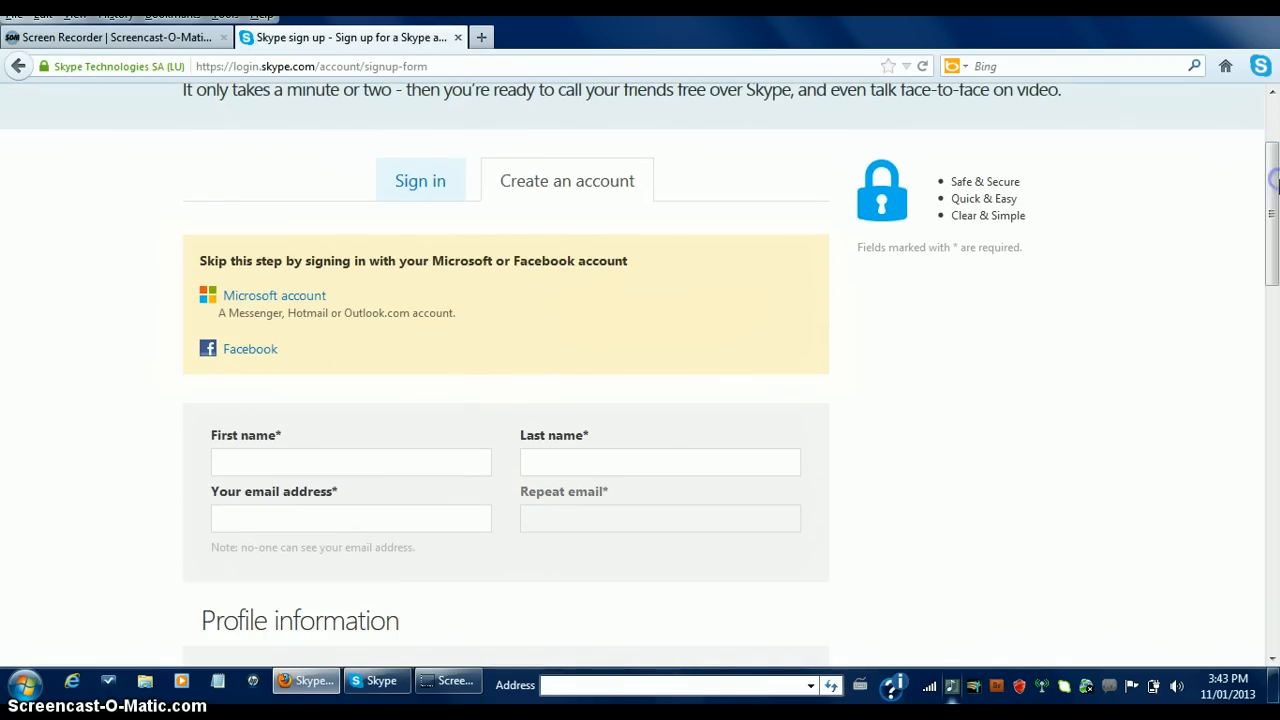
click(350, 461)
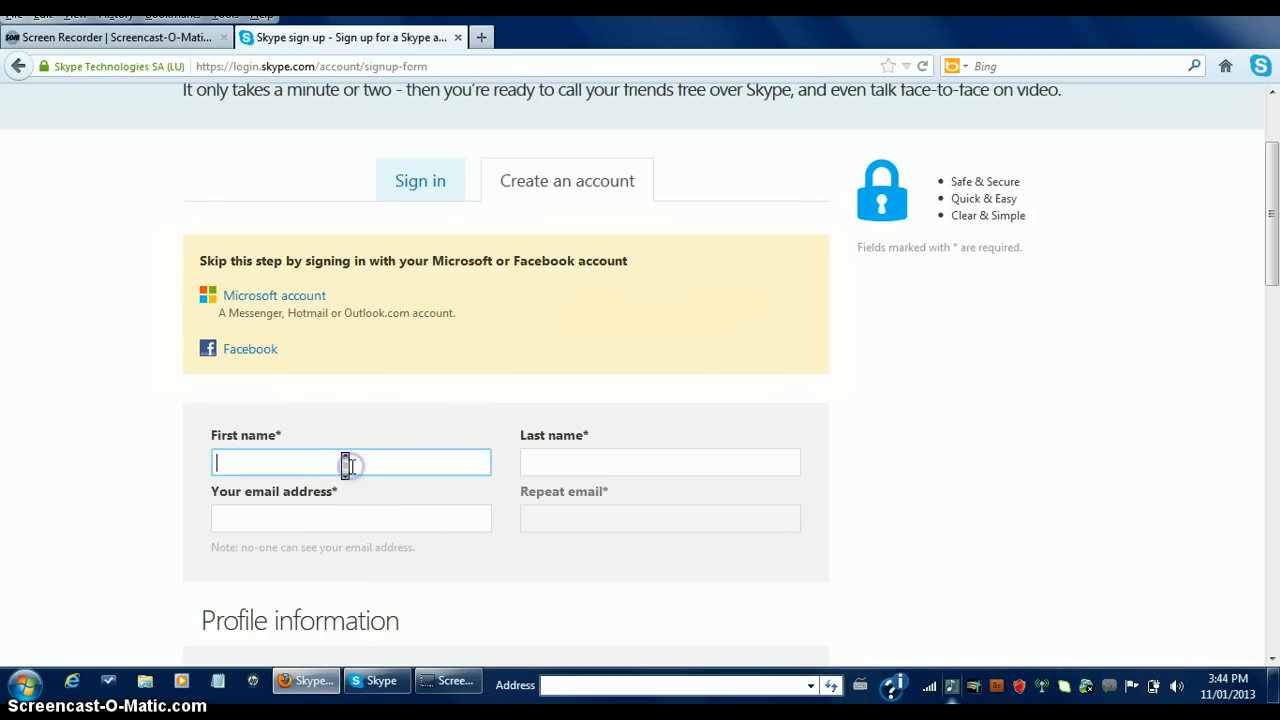
text(Windfields)
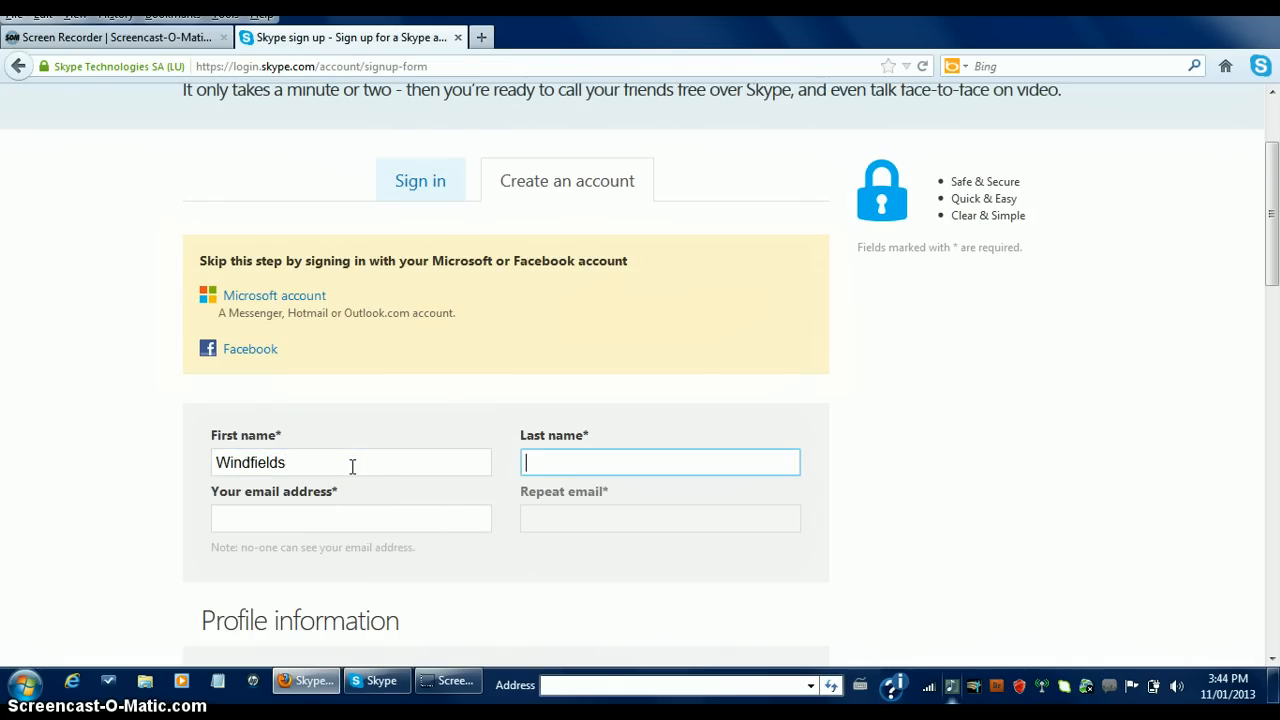
text(Student)
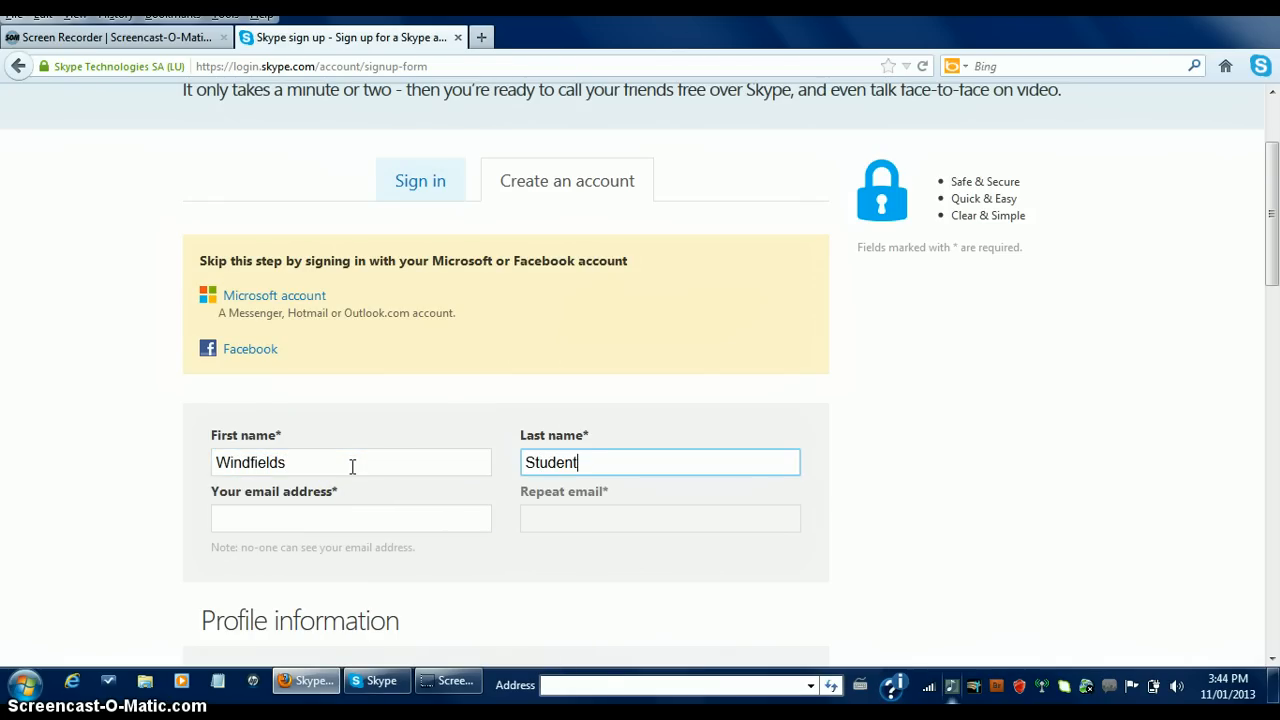
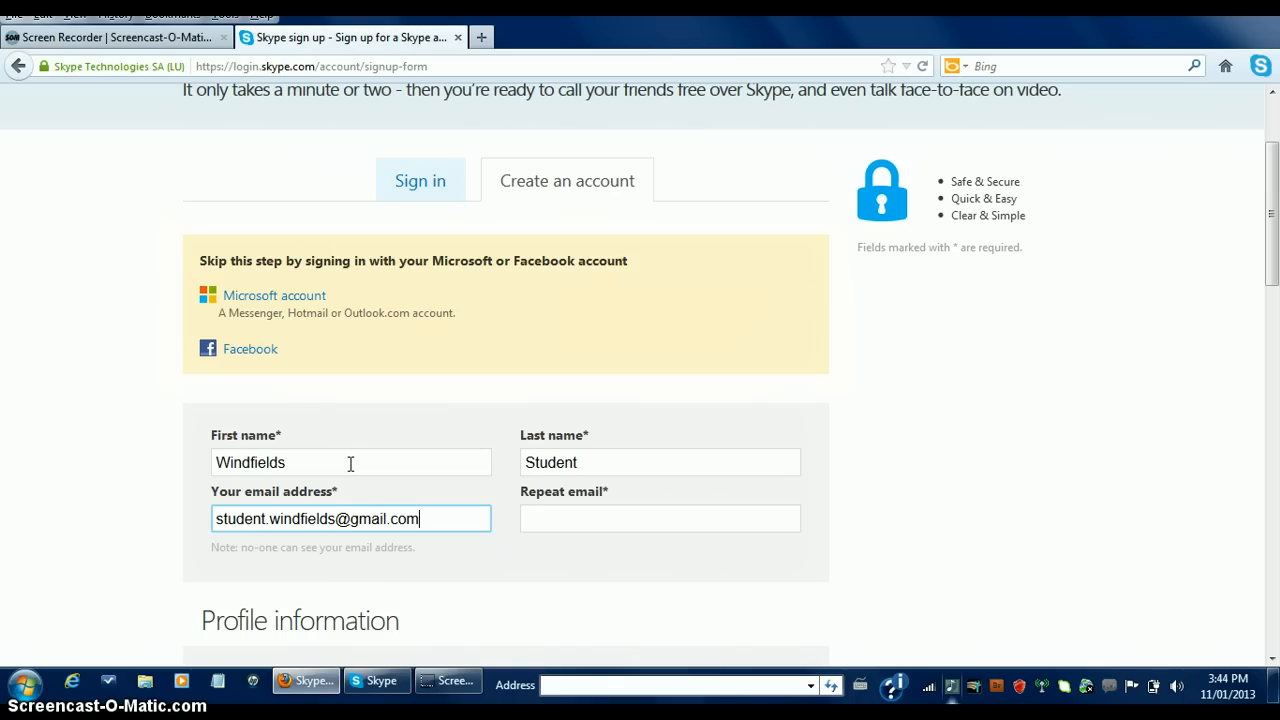
scroll(down, 3)
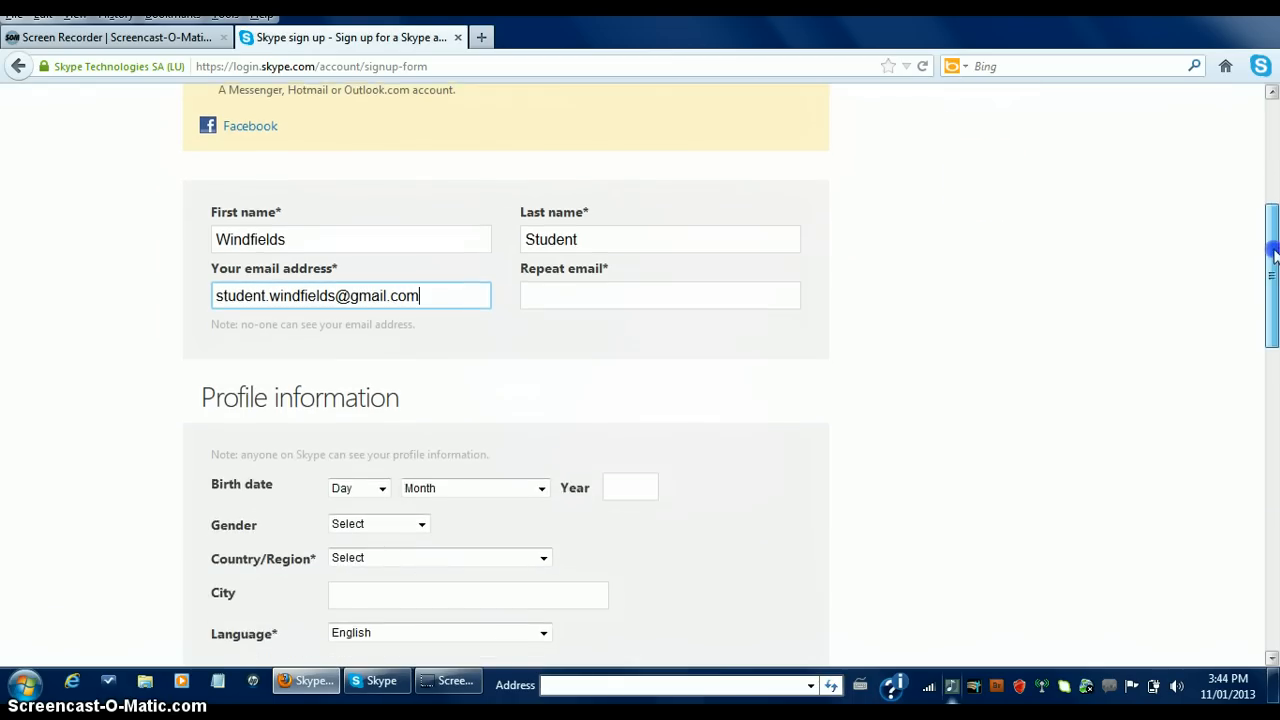
scroll(down, 3)
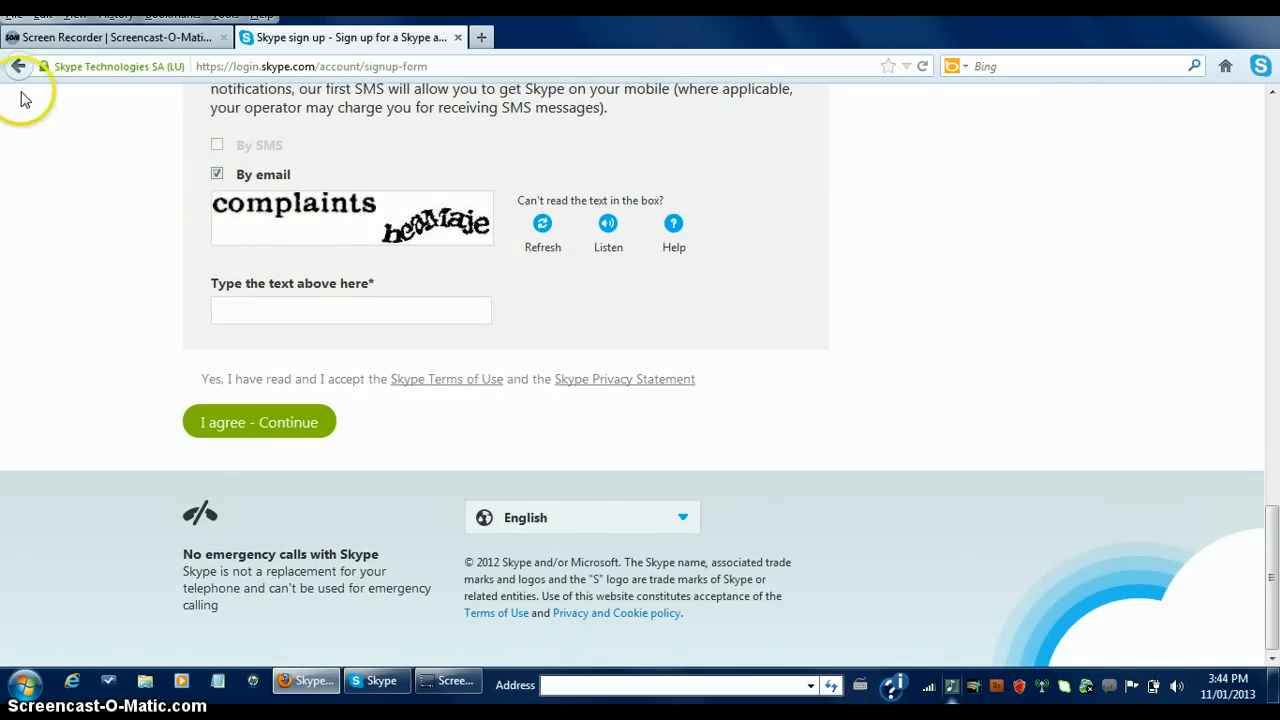
Go back to the Skype homepage and download Skype for Windows desktop from the downloads page.
click(18, 66)
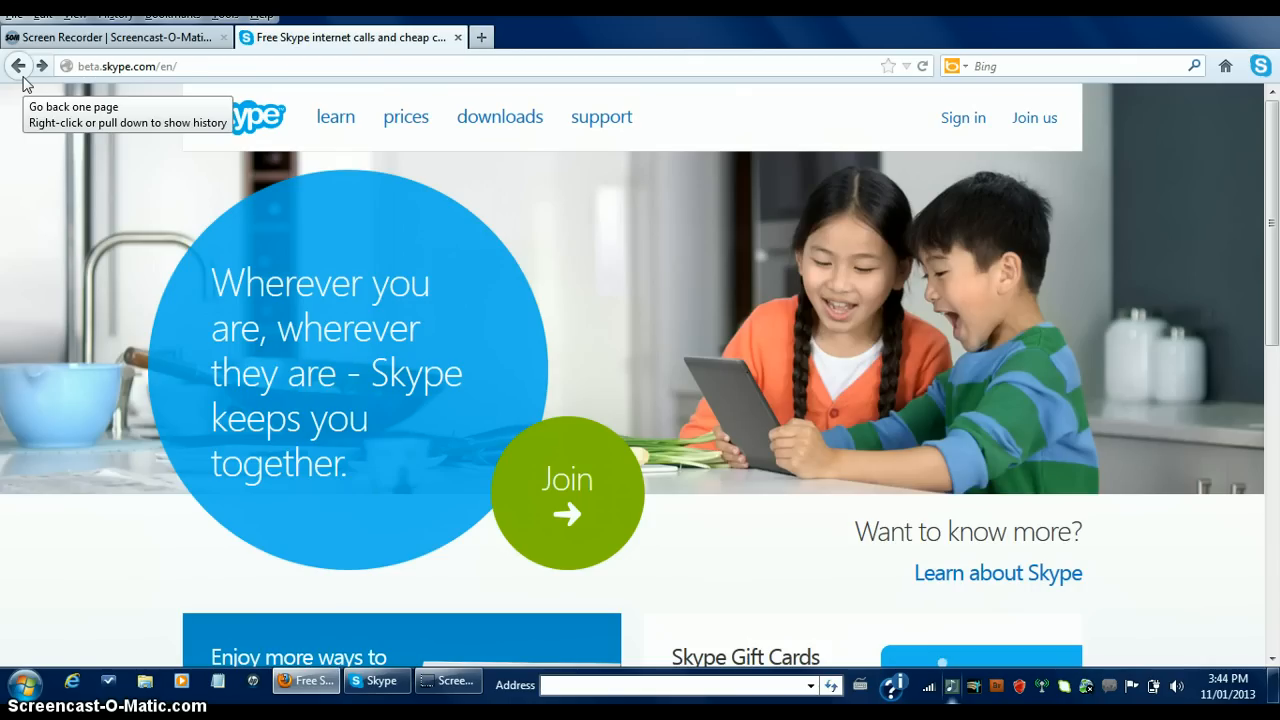
mouse_move(499, 135)
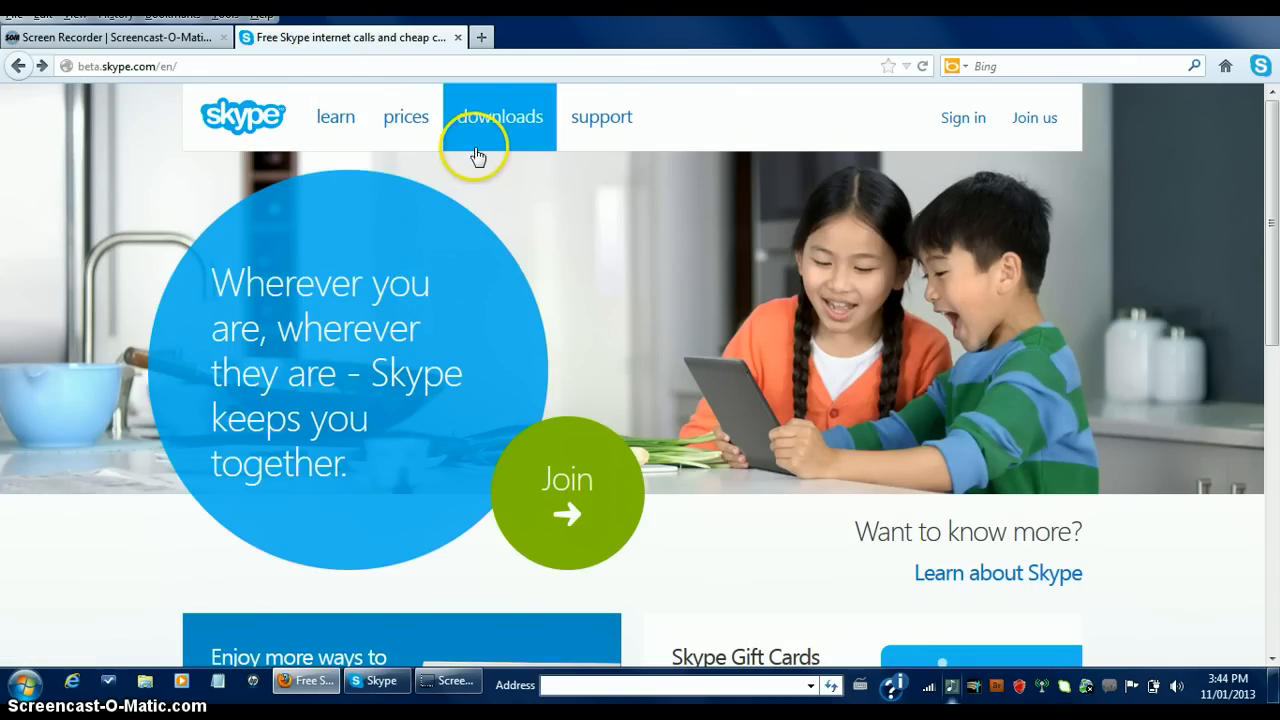
click(499, 116)
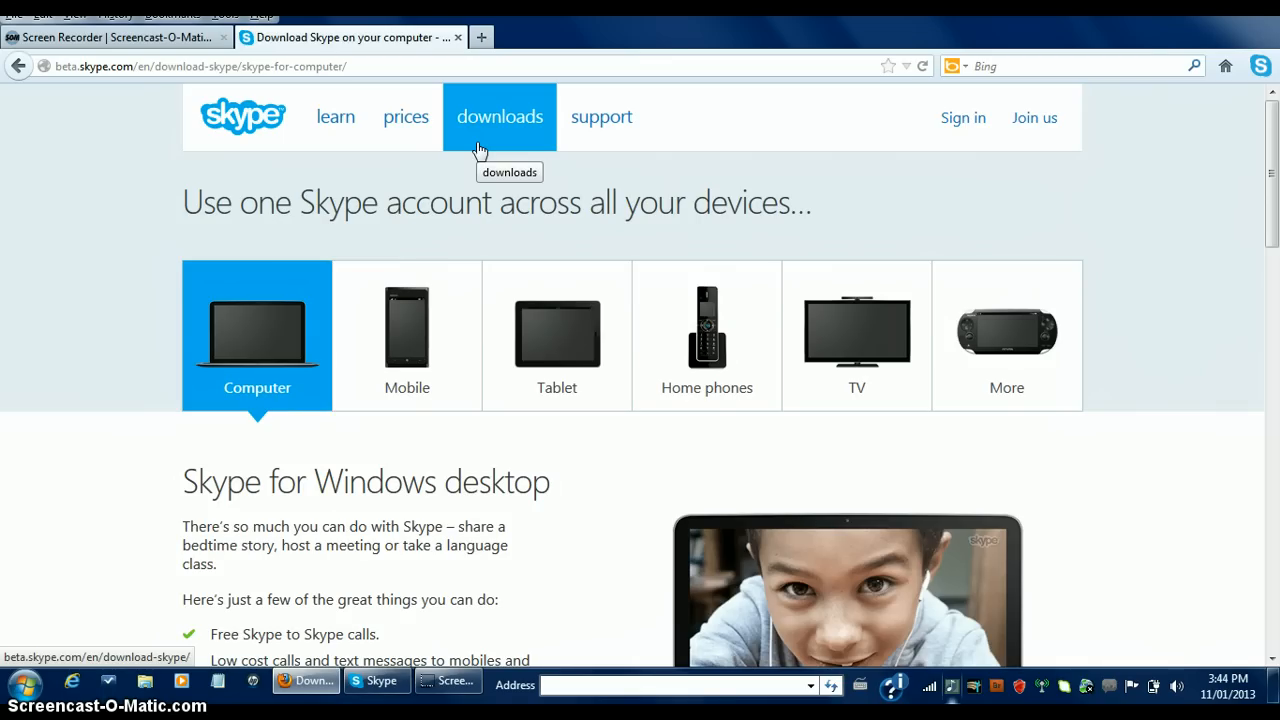
scroll(down, 3)
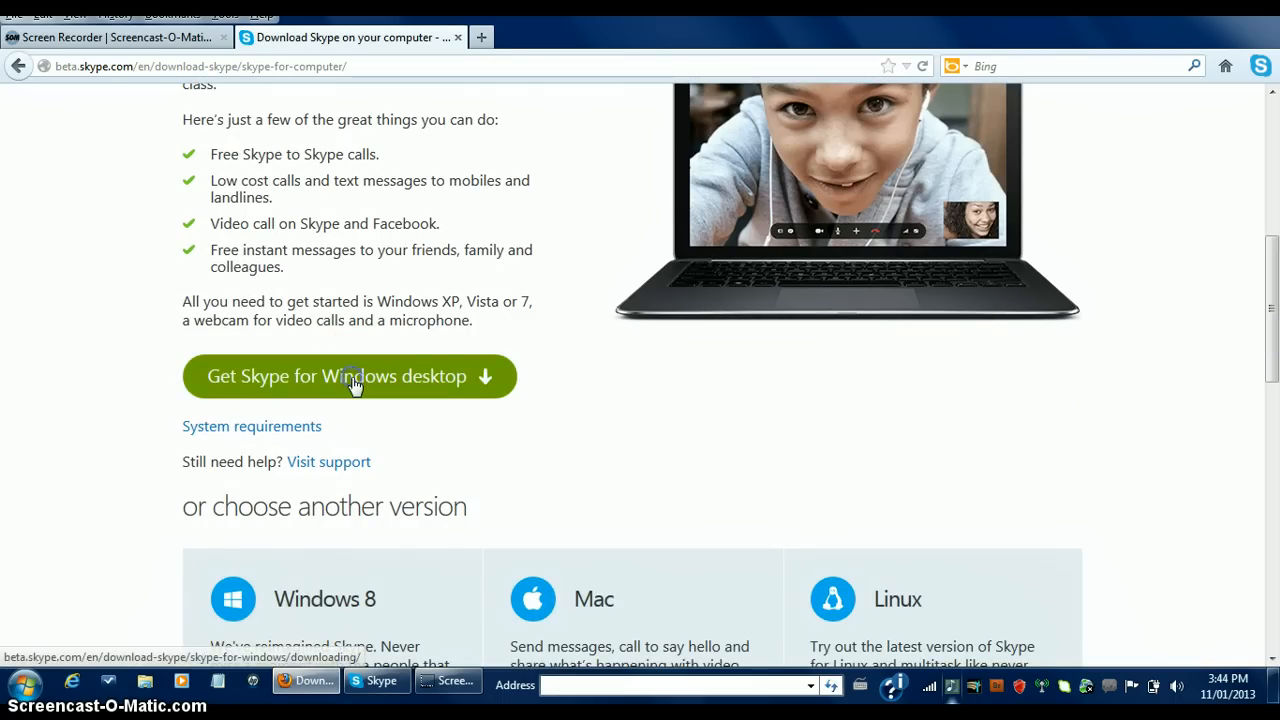
click(349, 376)
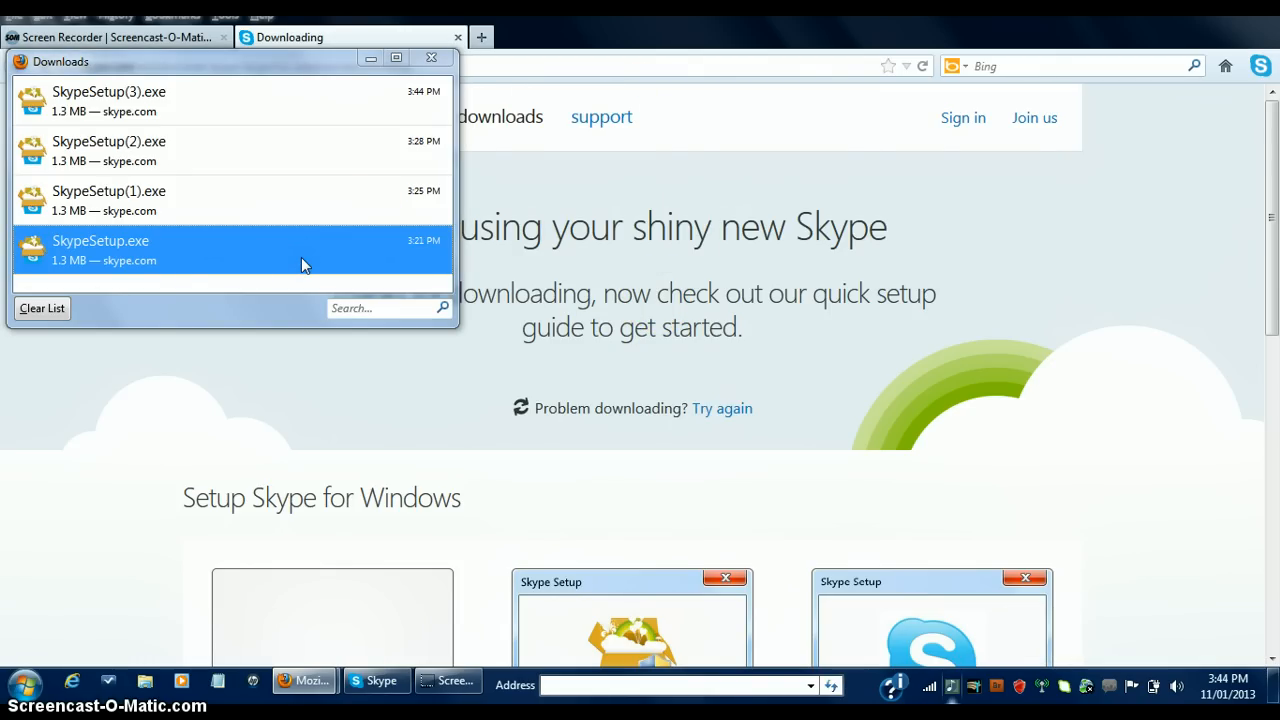
Run SkypeSetup.exe, accept the terms with 'I agree - next', and close the Downloads window.
double_click(100, 250)
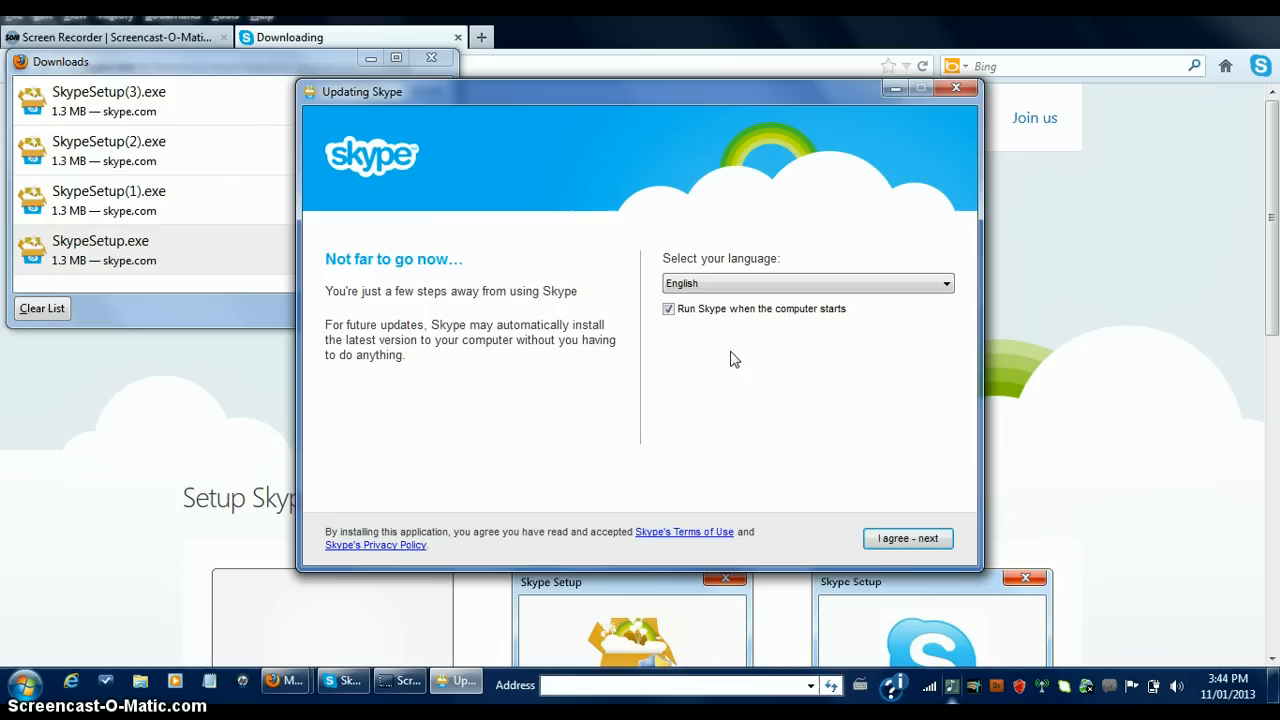
click(907, 538)
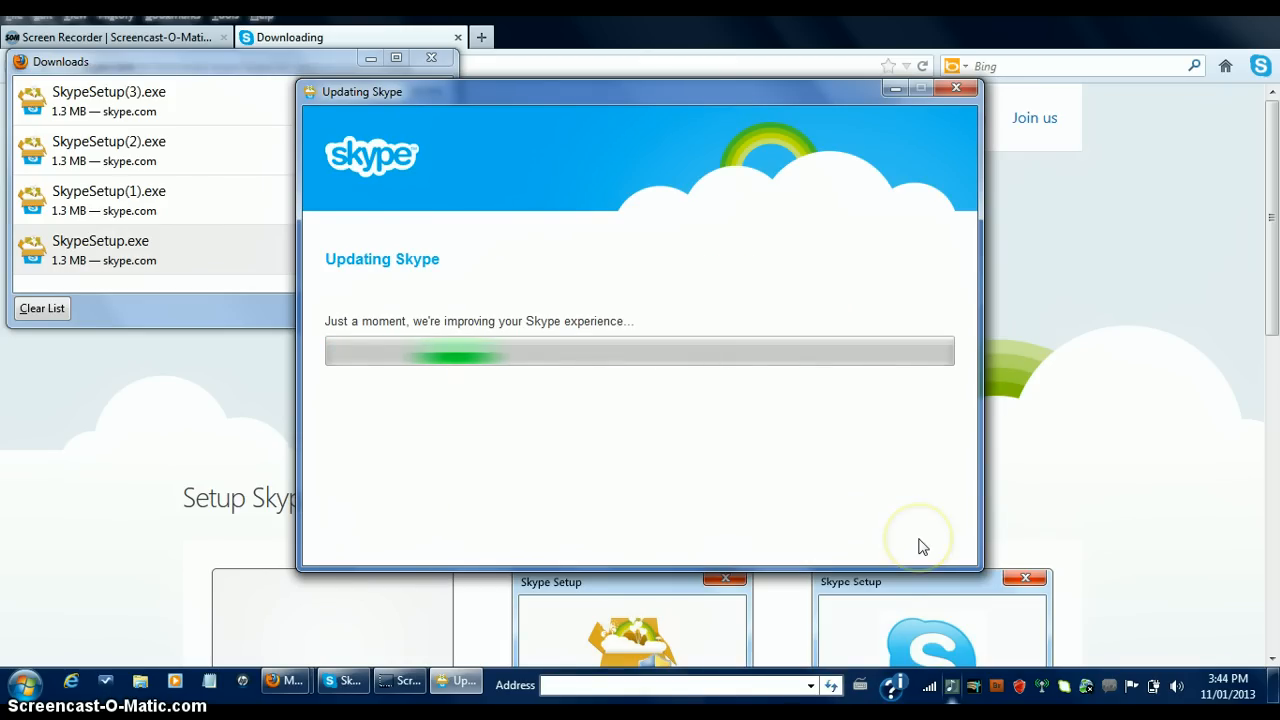
mouse_move(920, 547)
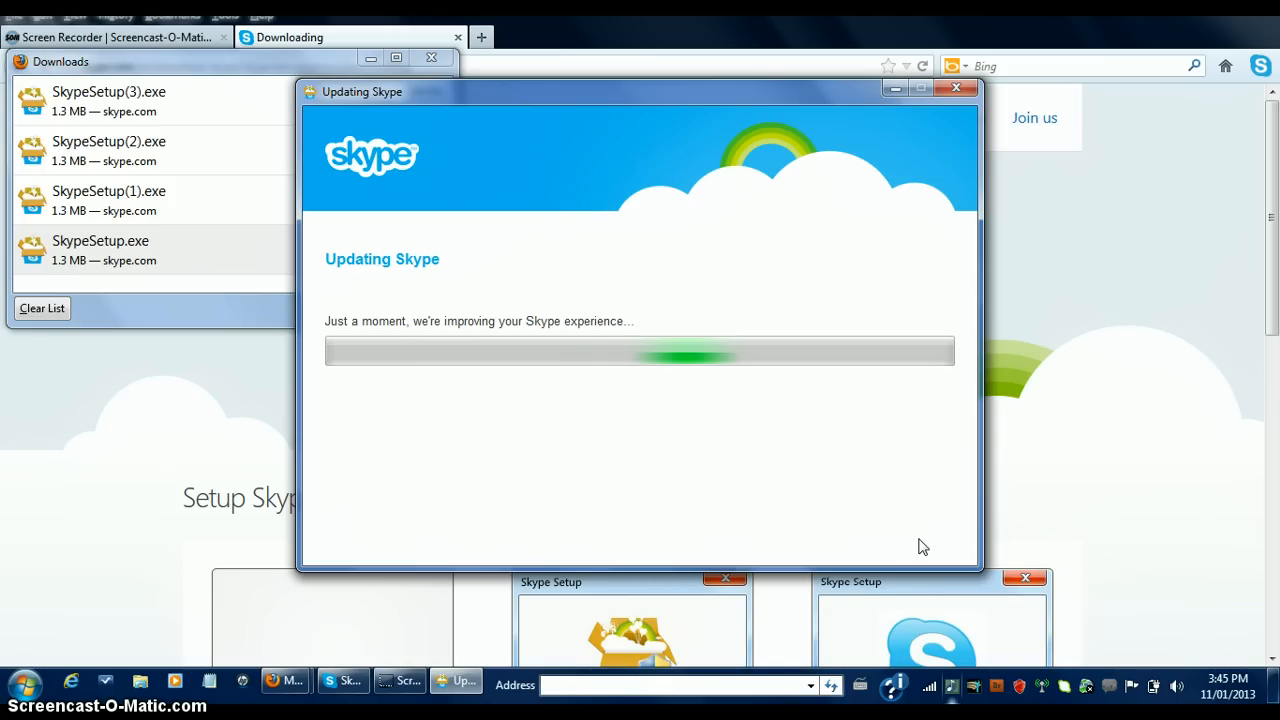
mouse_move(432, 58)
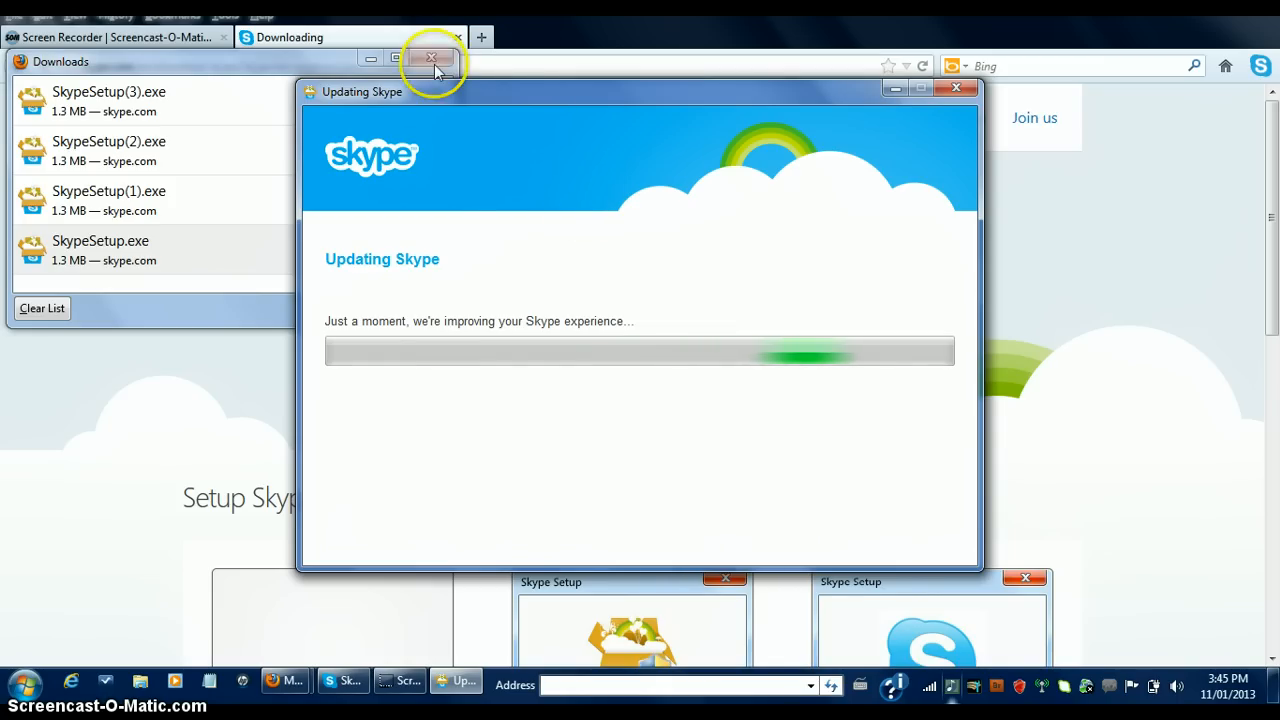
click(431, 57)
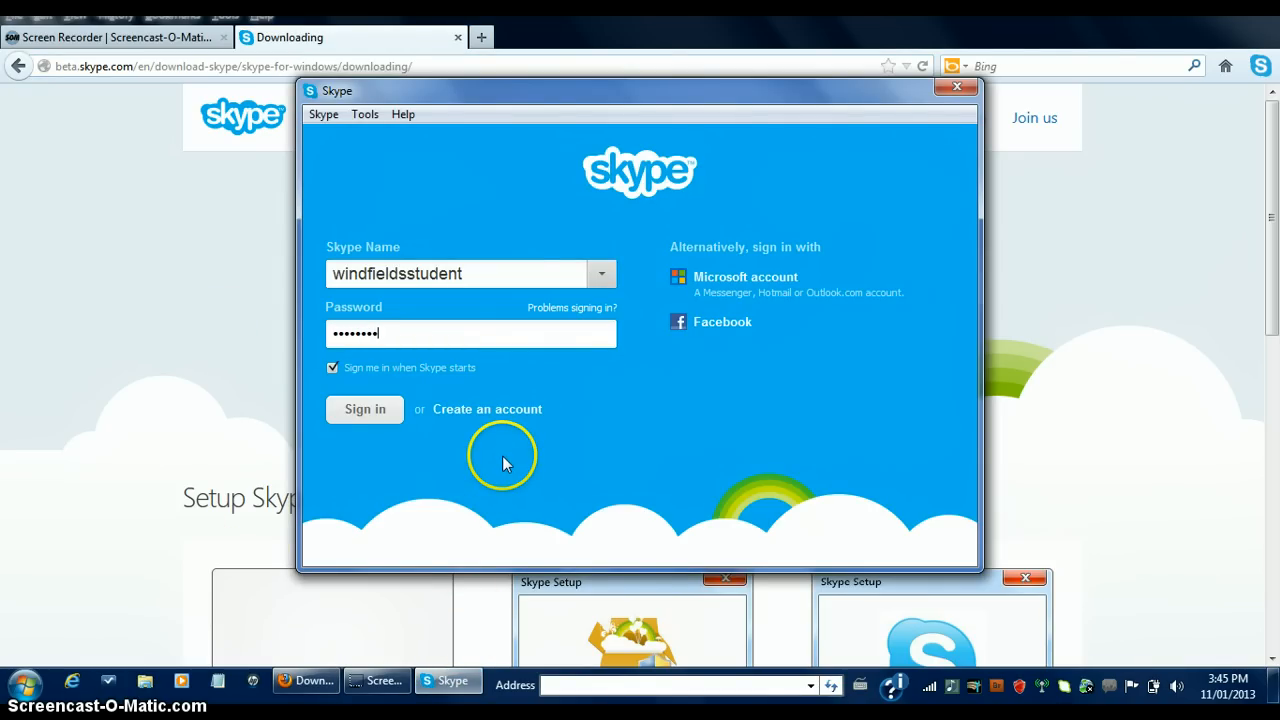
Sign in with the entered Skype Name and password to reach the main window.
click(364, 409)
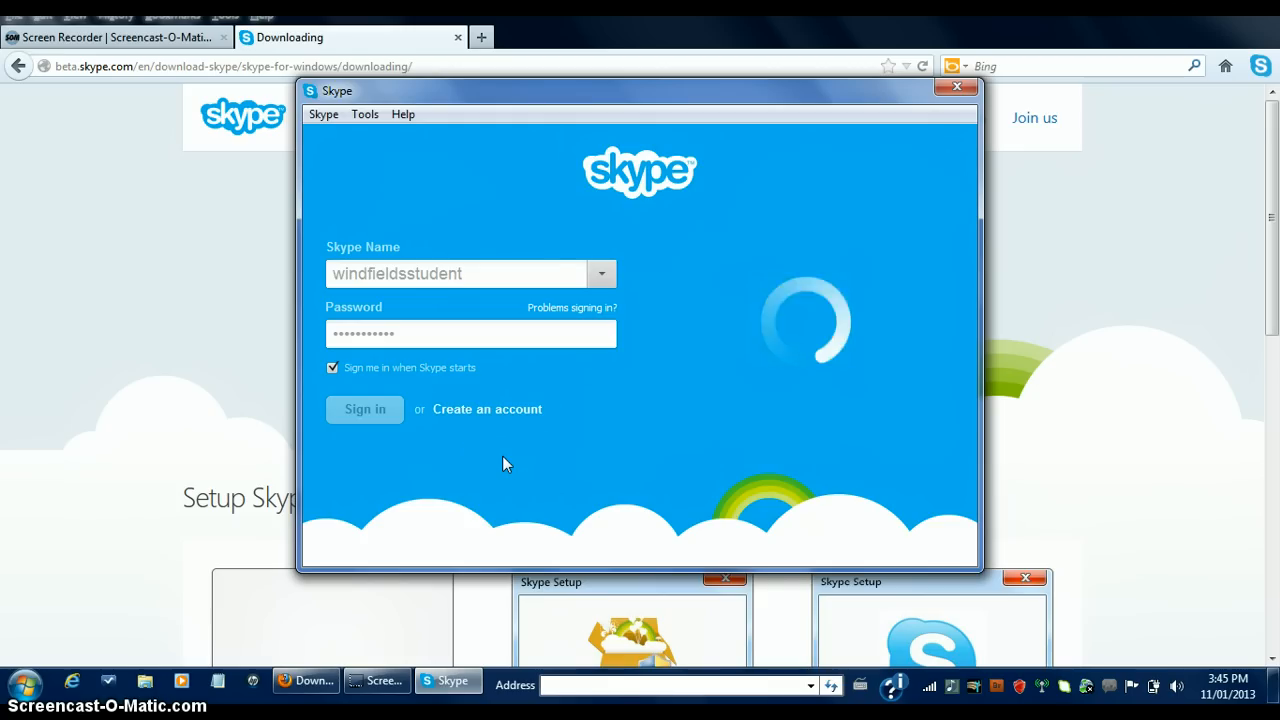
click(364, 409)
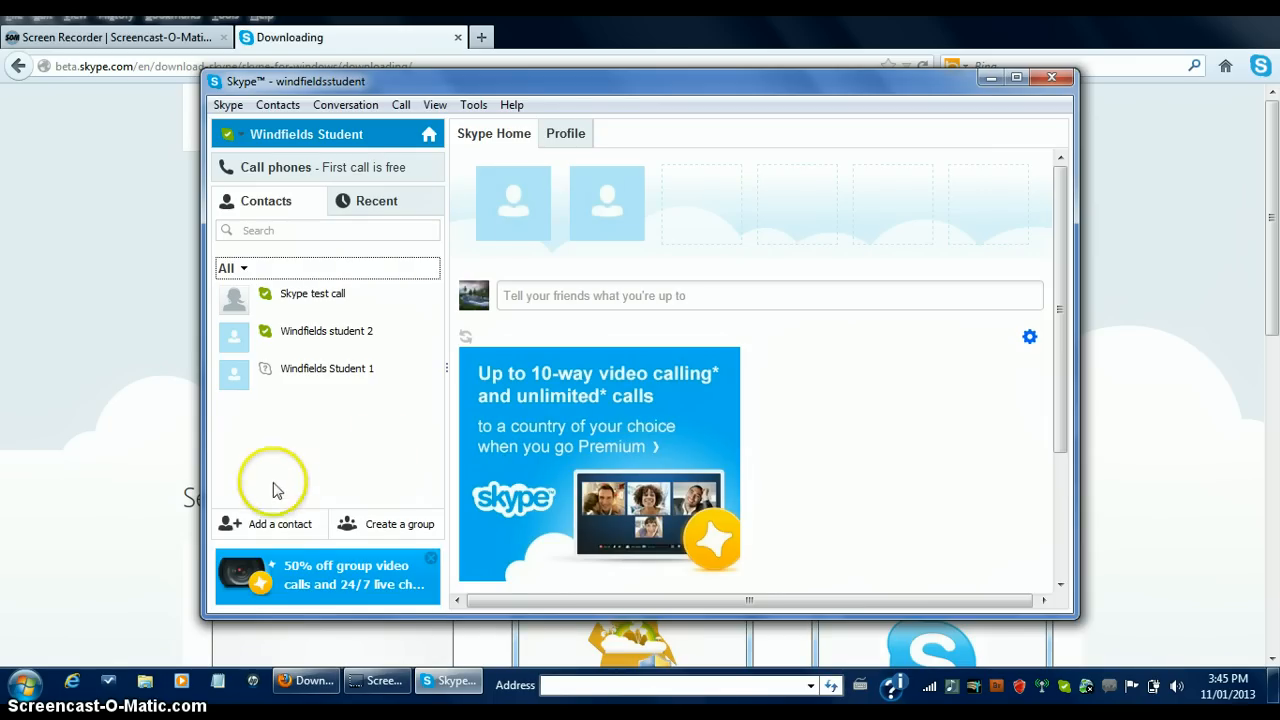
mouse_move(280, 524)
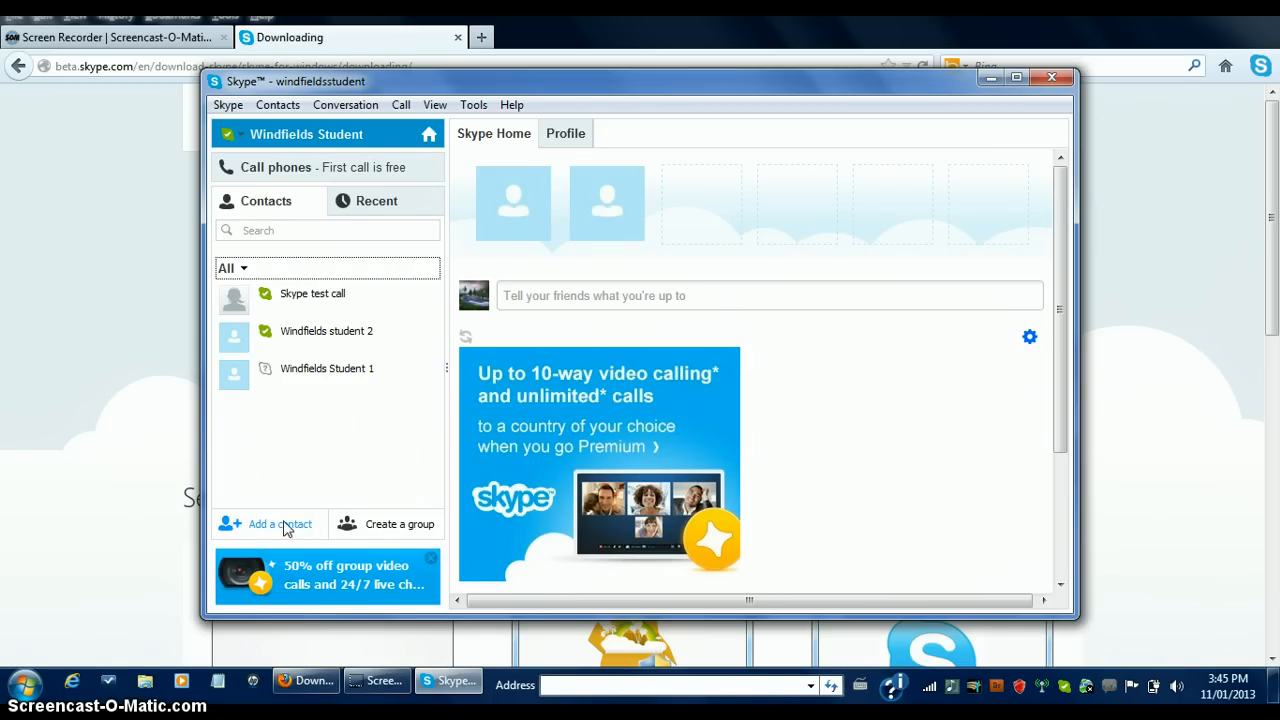
Search Skype for windfieldsstudent2 and open the Windfields student 2 conversation.
click(280, 524)
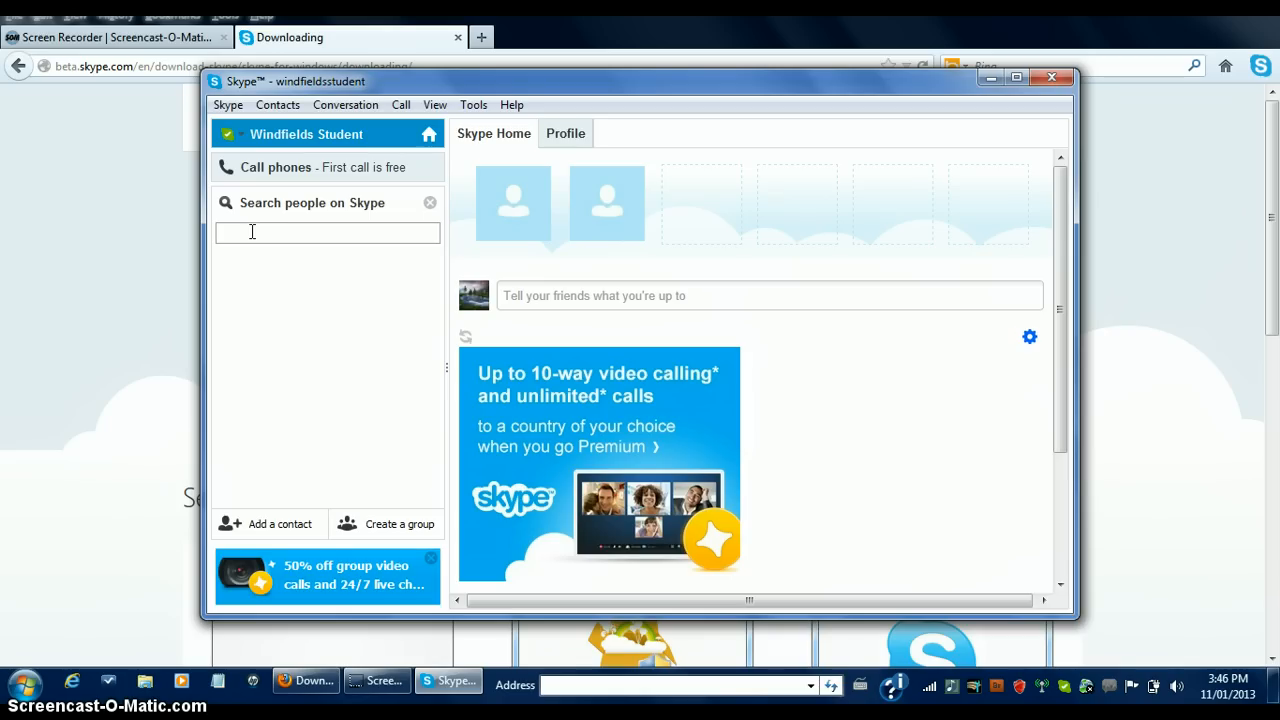
text(w)
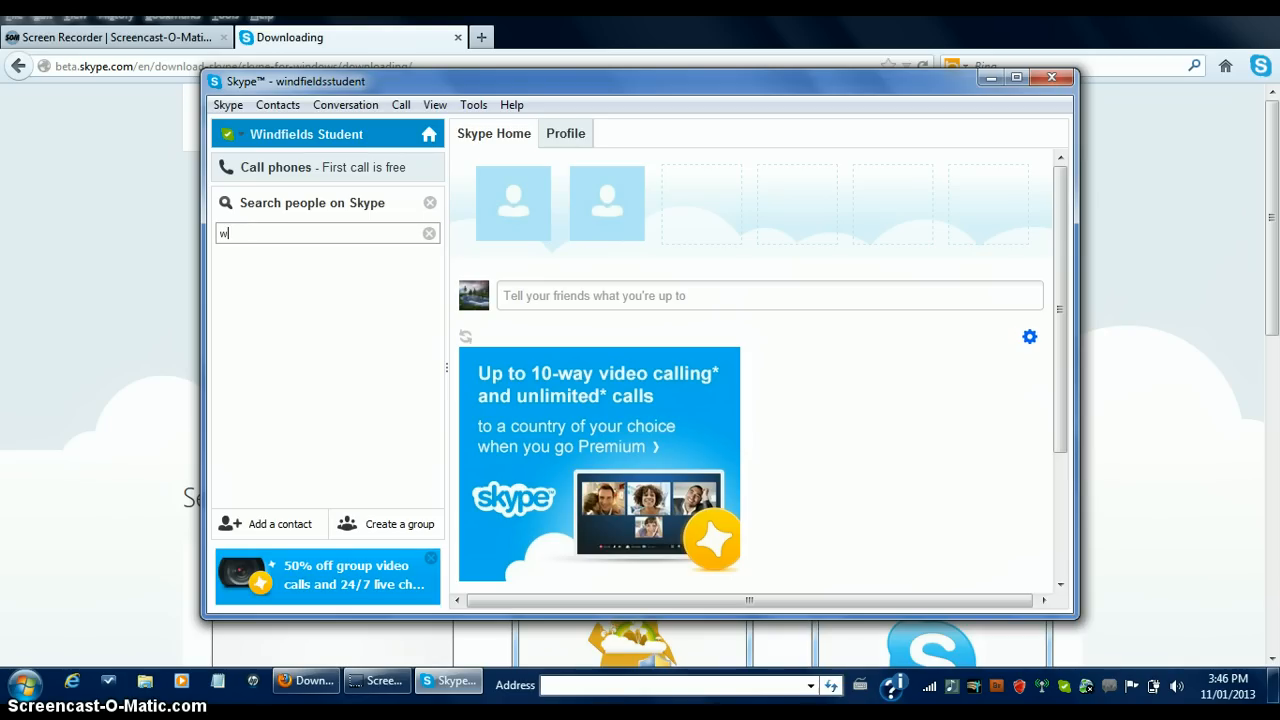
text(indfieldsstudent2)
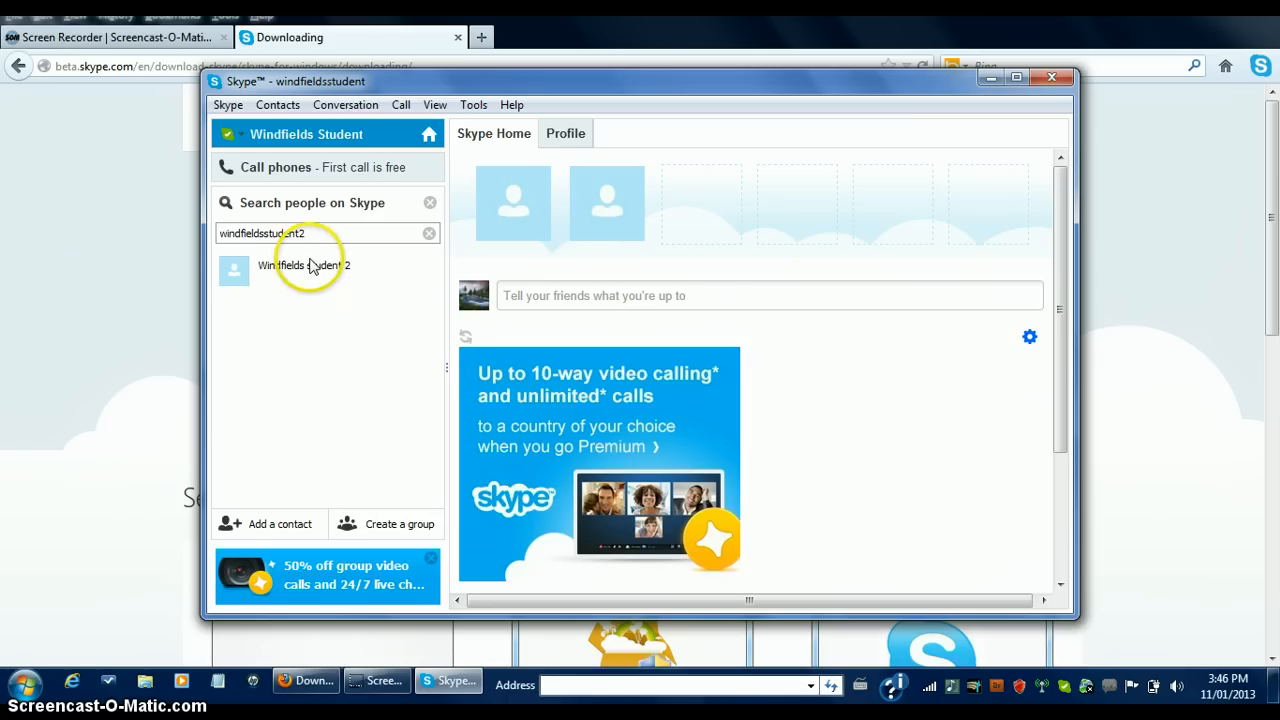
click(304, 265)
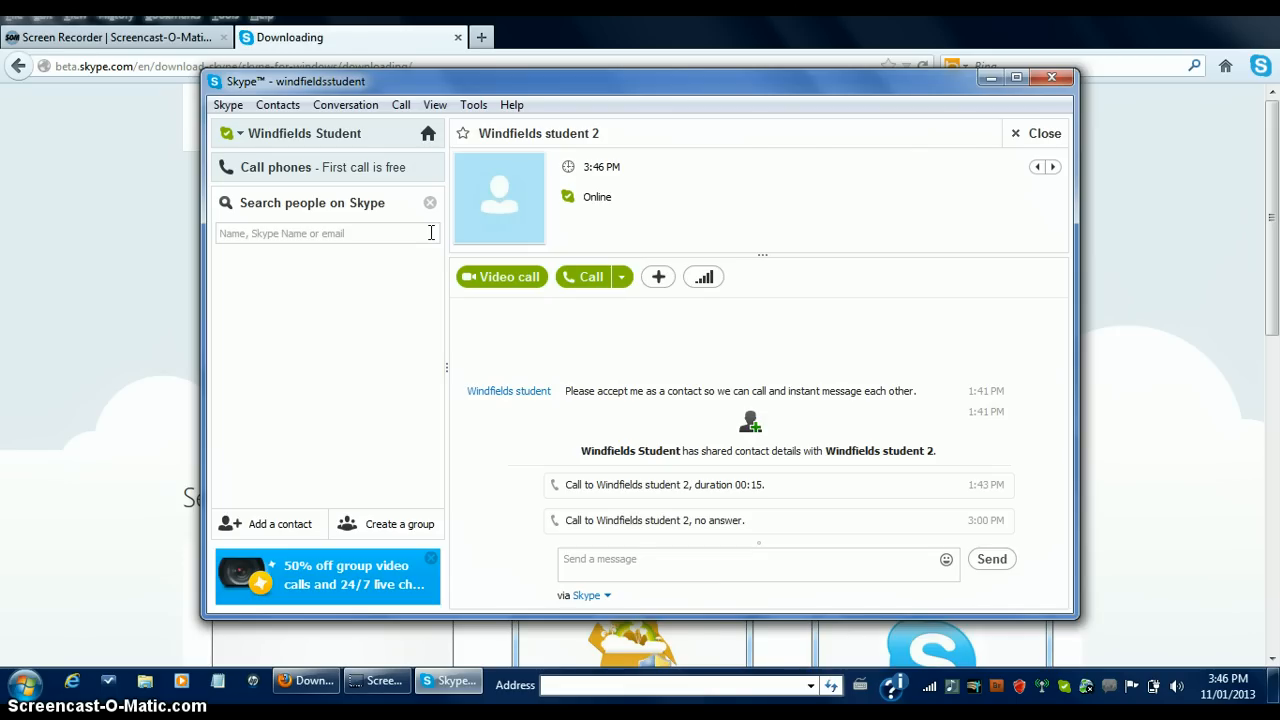
mouse_move(267, 203)
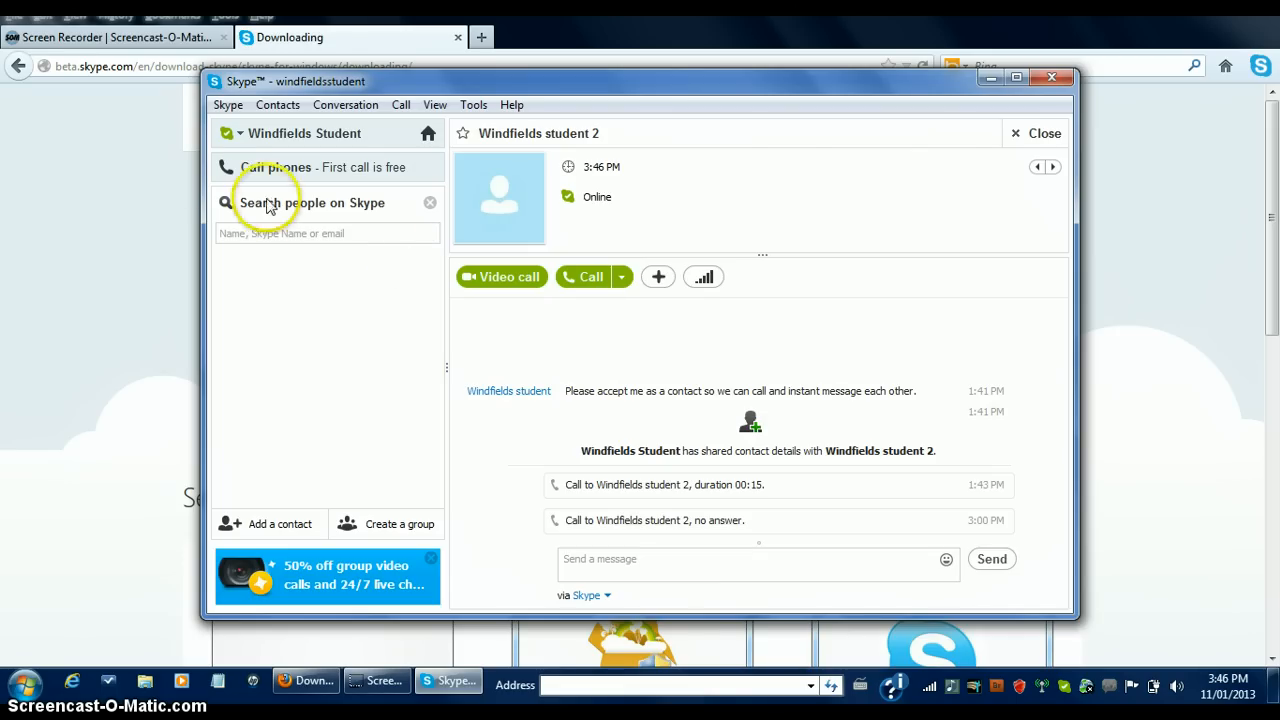
Return to the contacts list and look through the Skype and Contacts menus.
click(266, 200)
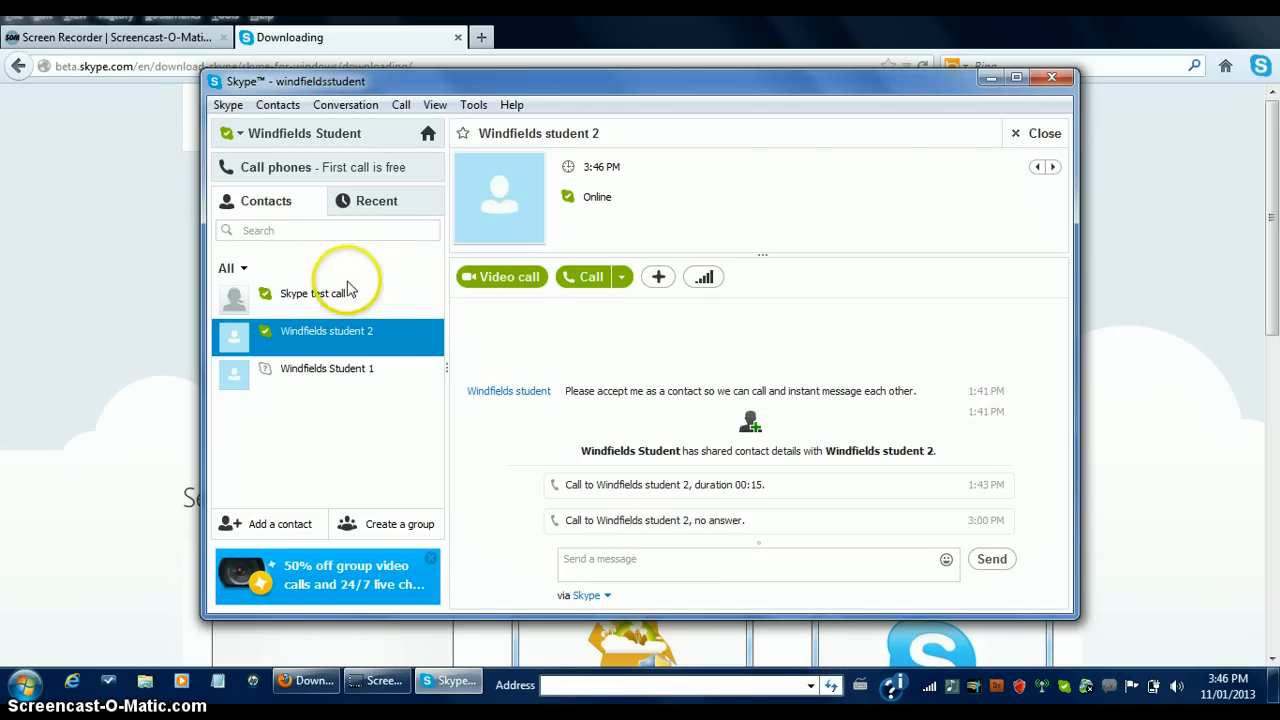
click(228, 104)
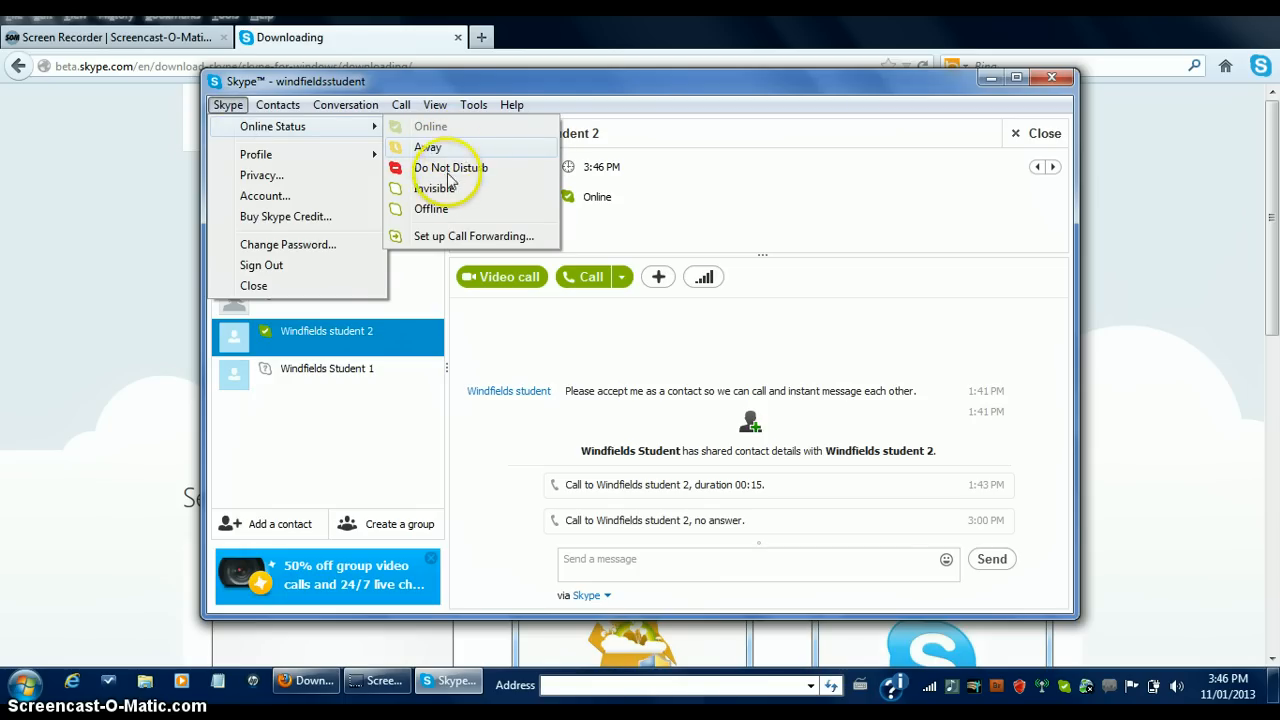
click(277, 104)
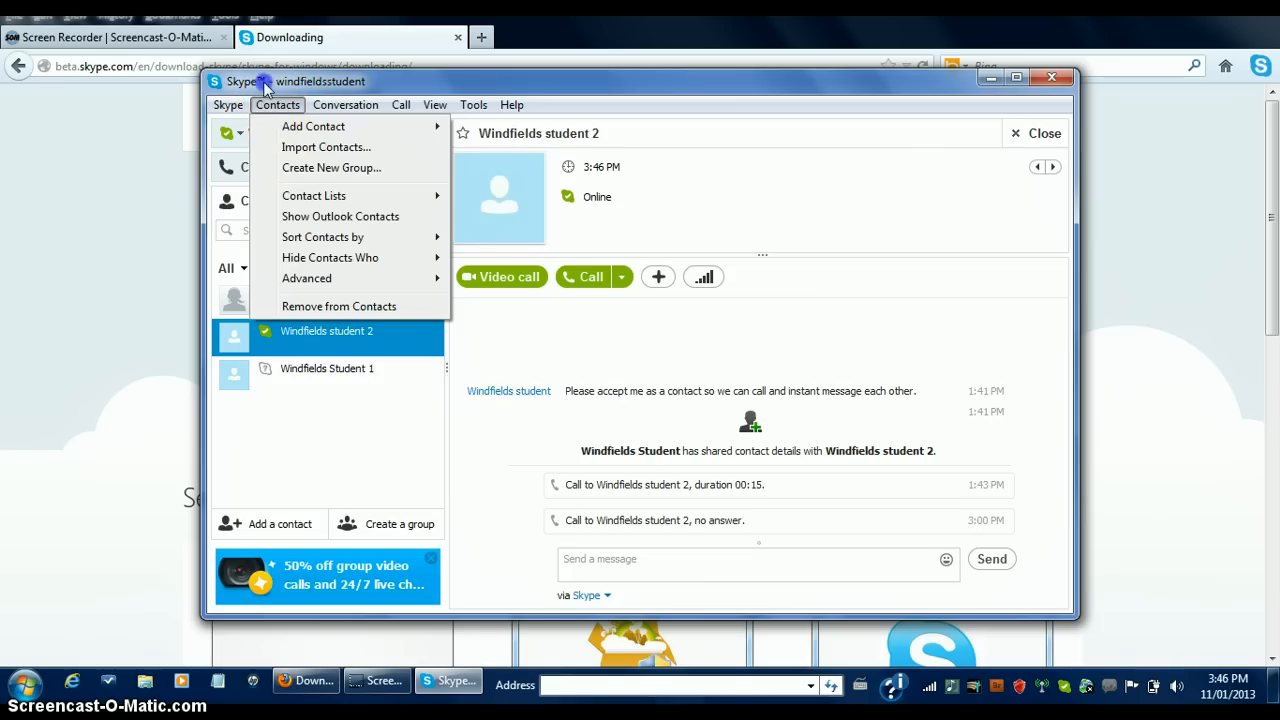
click(277, 104)
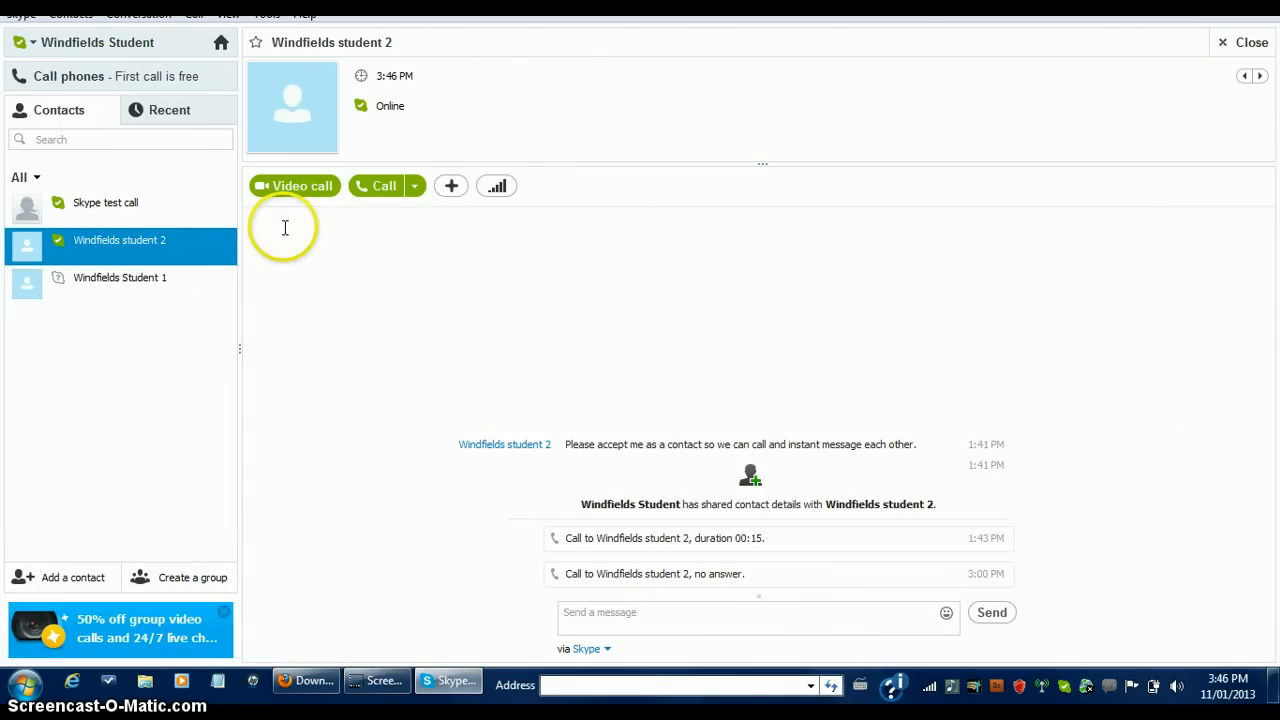
mouse_move(336, 249)
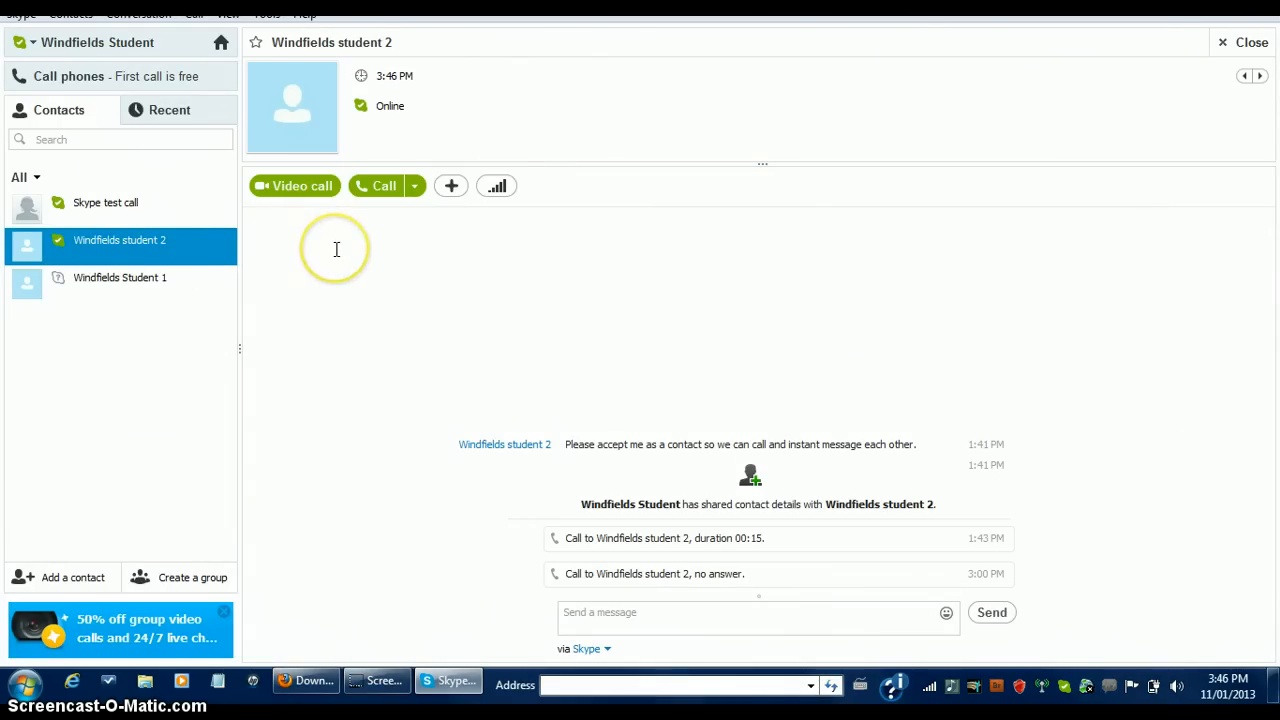
mouse_move(360, 225)
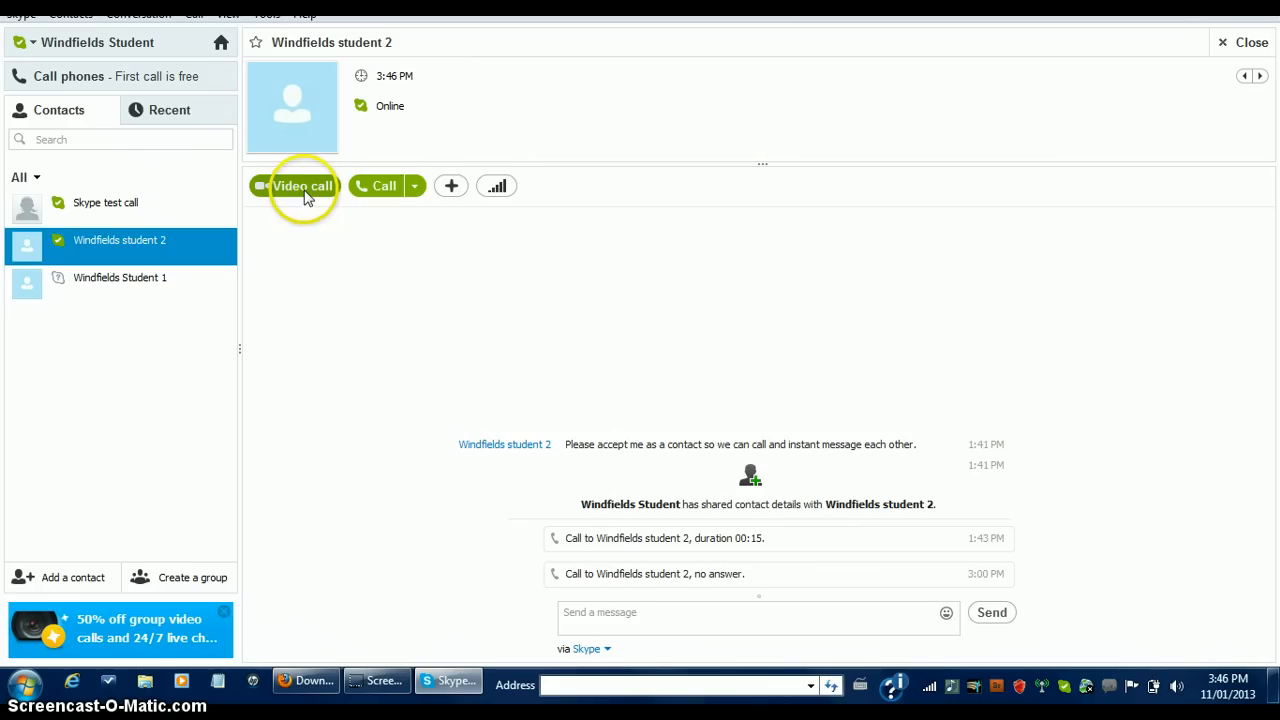
mouse_move(385, 186)
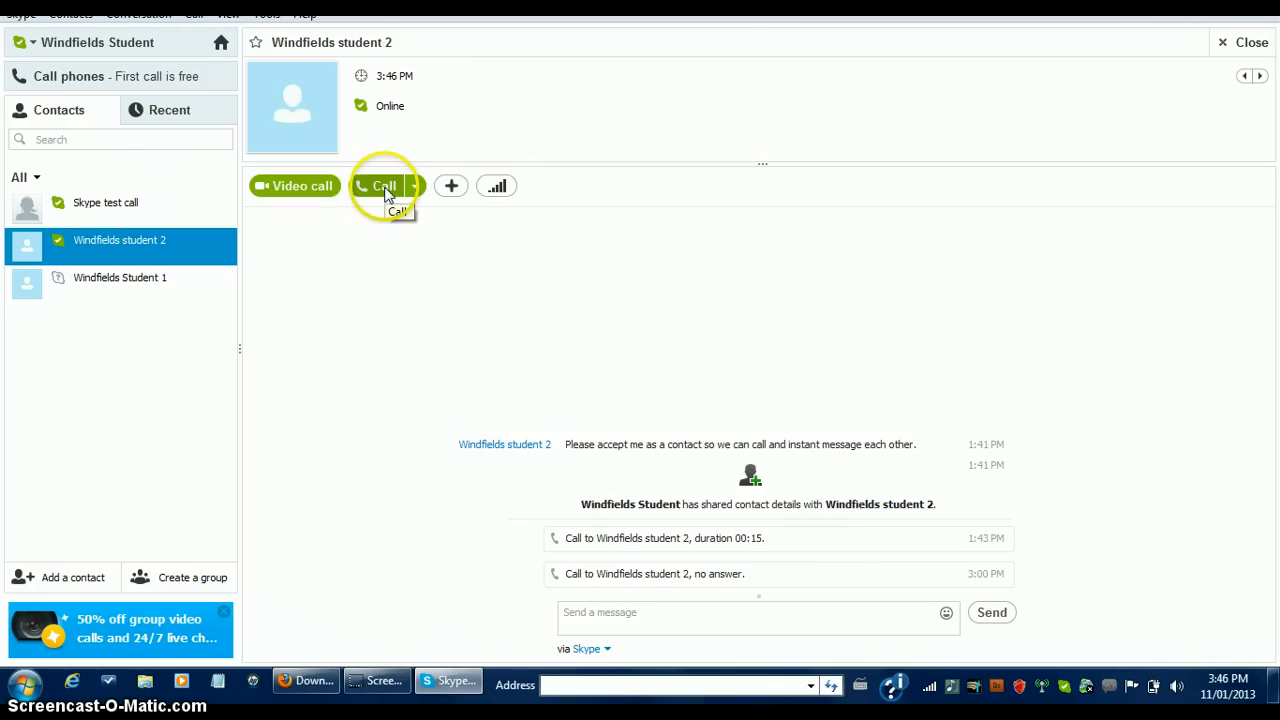
Start a voice call with Windfields student 2 from the conversation header.
click(384, 186)
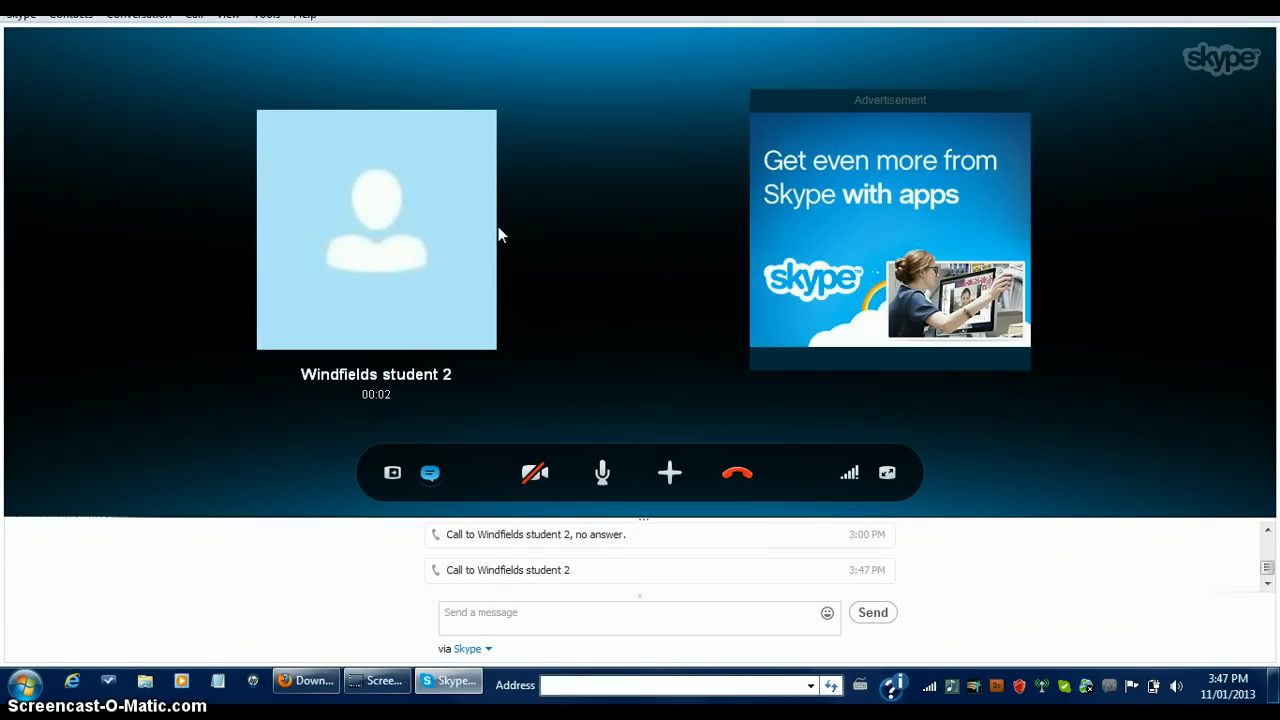
mouse_move(612, 437)
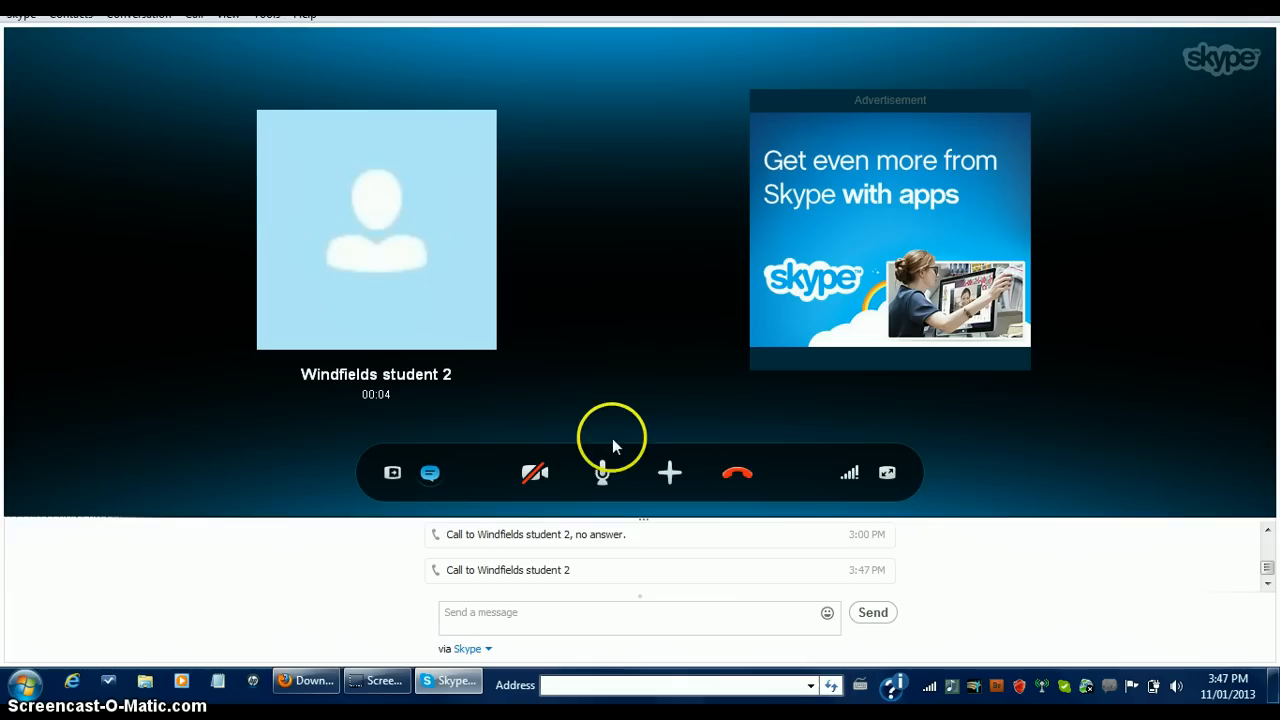
Add Windfields Student 1 to the call and choose Share screens from the + menu.
click(669, 472)
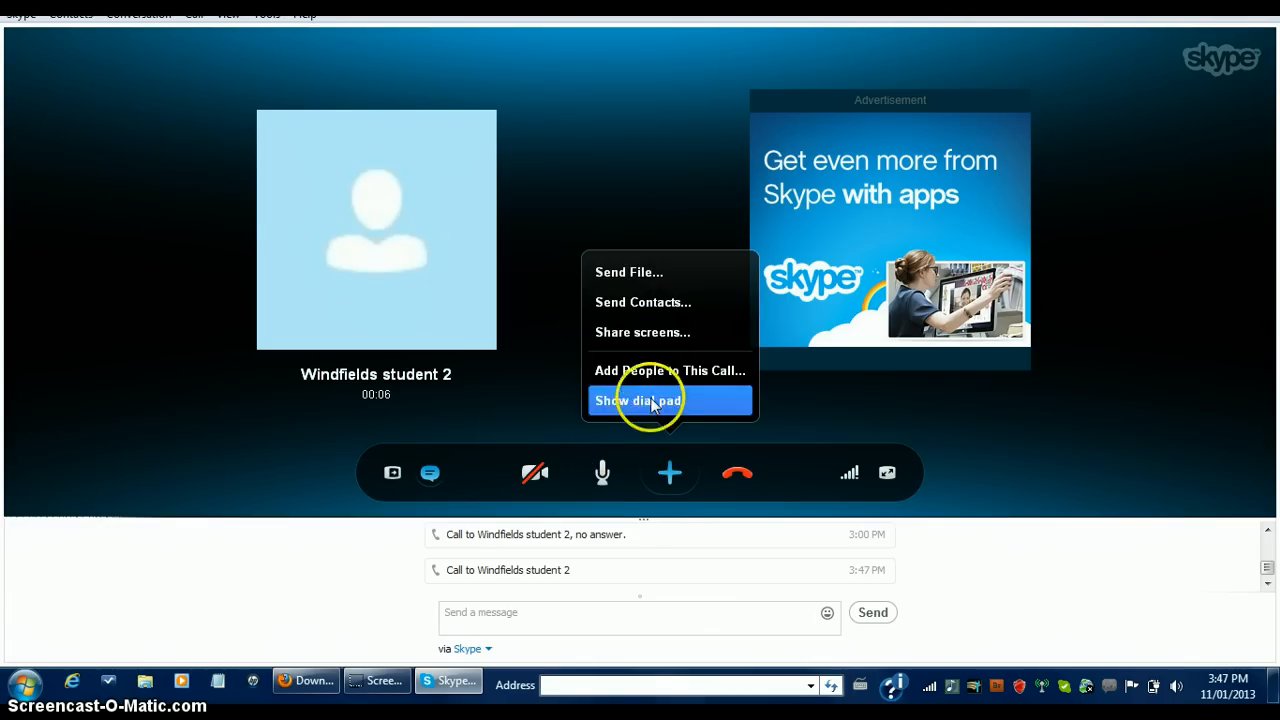
mouse_move(567, 467)
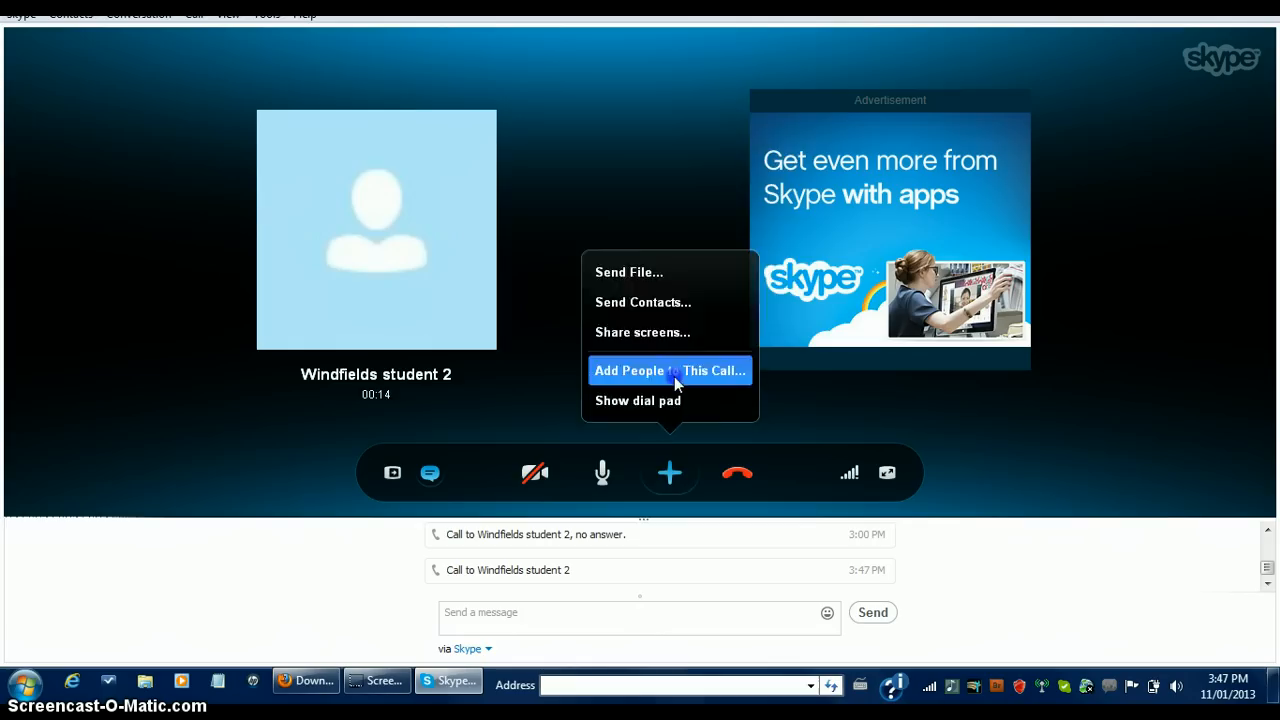
click(669, 370)
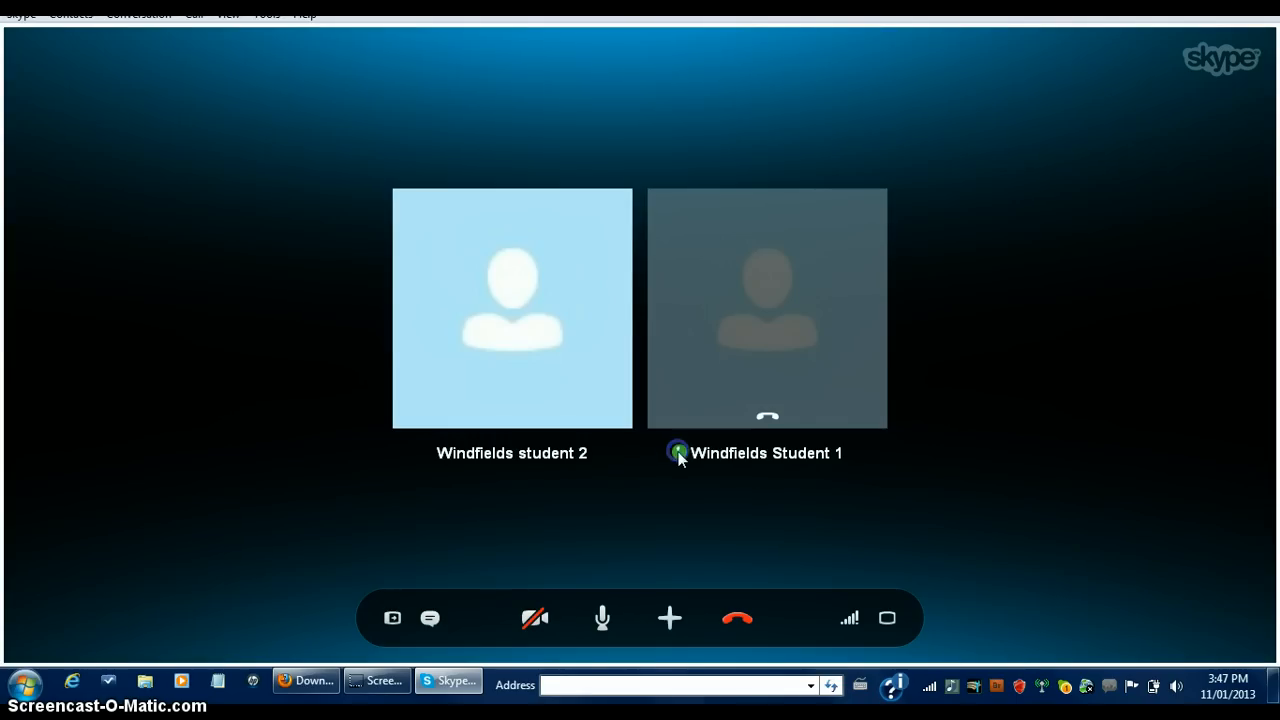
click(669, 617)
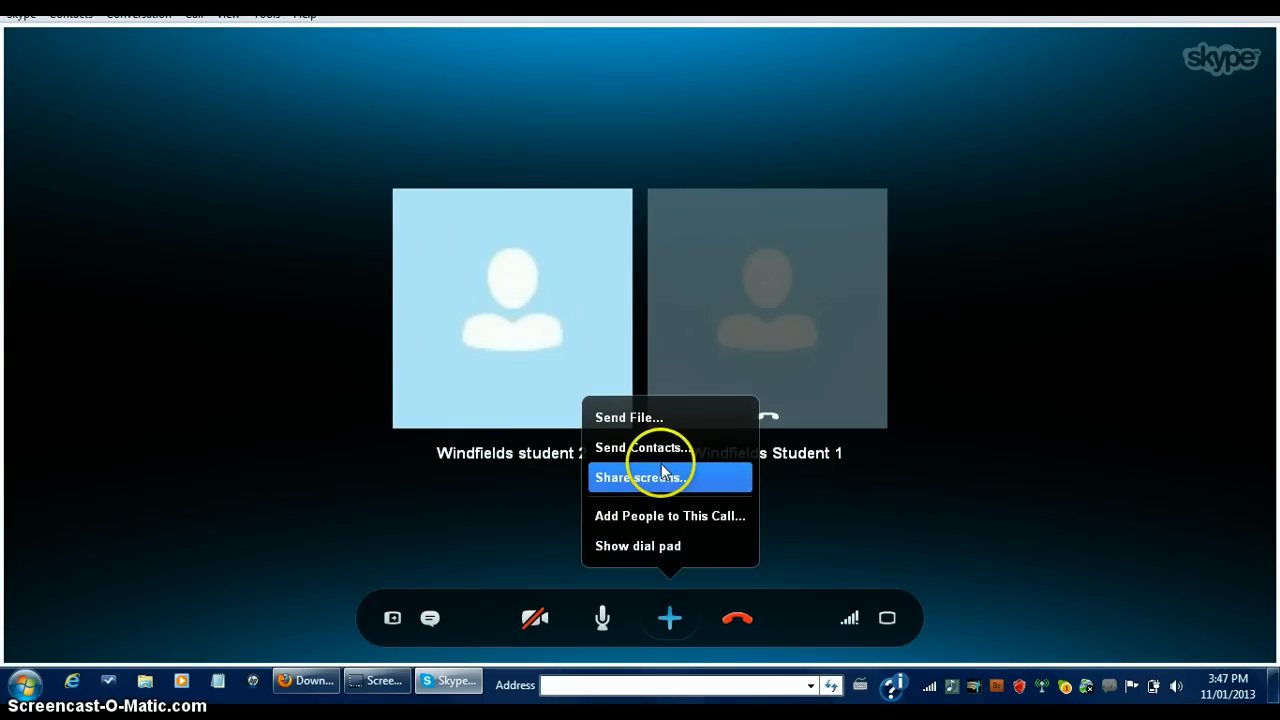
click(639, 477)
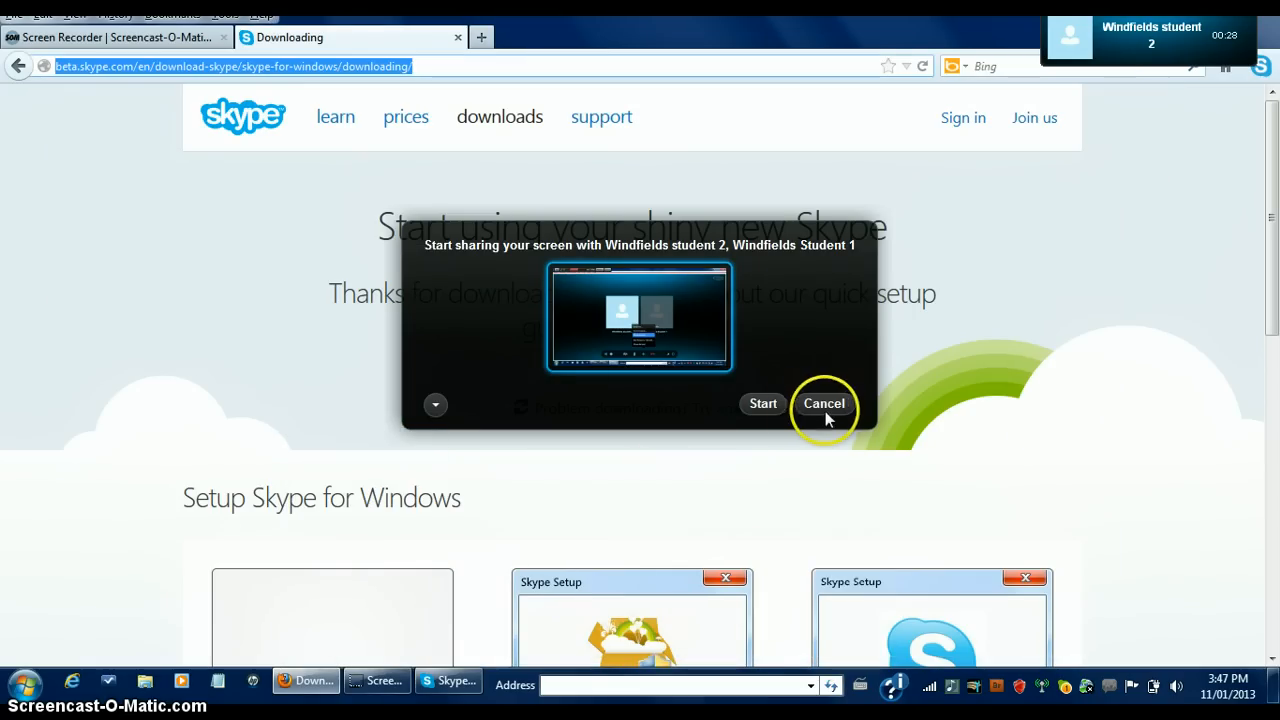
Start screen sharing and scroll through the Firefox Skype download page for participants.
click(762, 403)
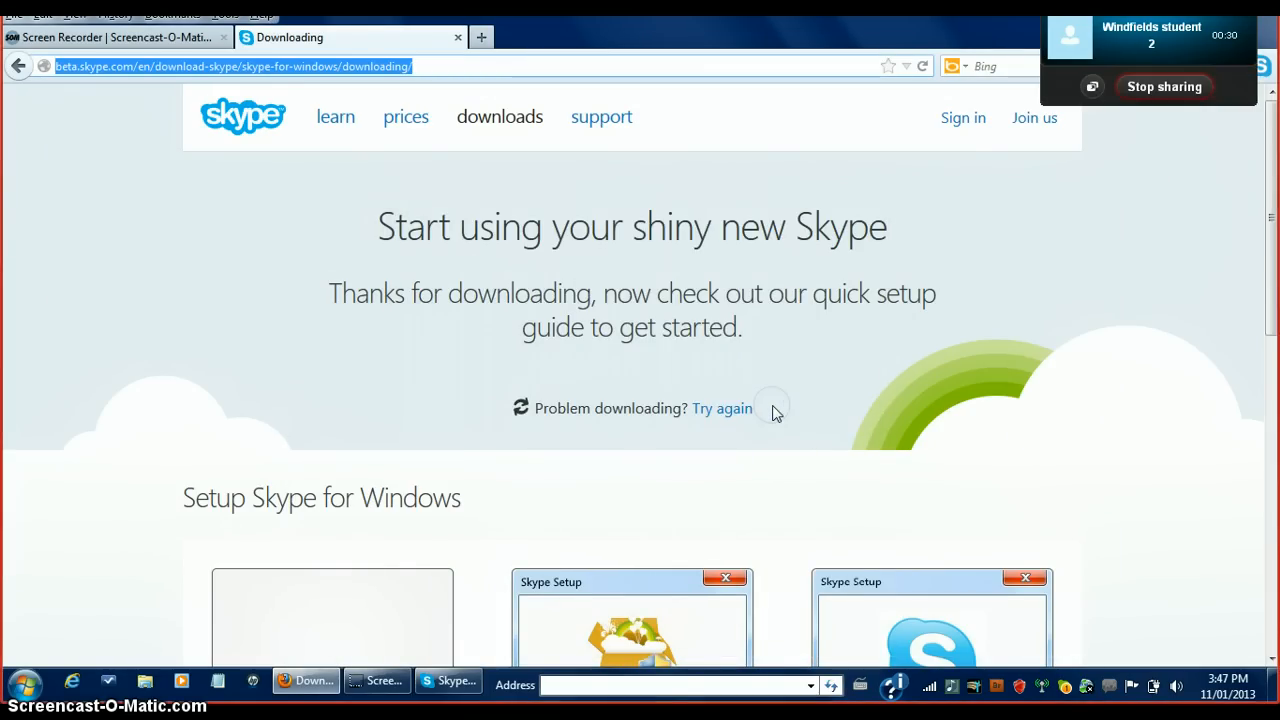
mouse_move(1087, 248)
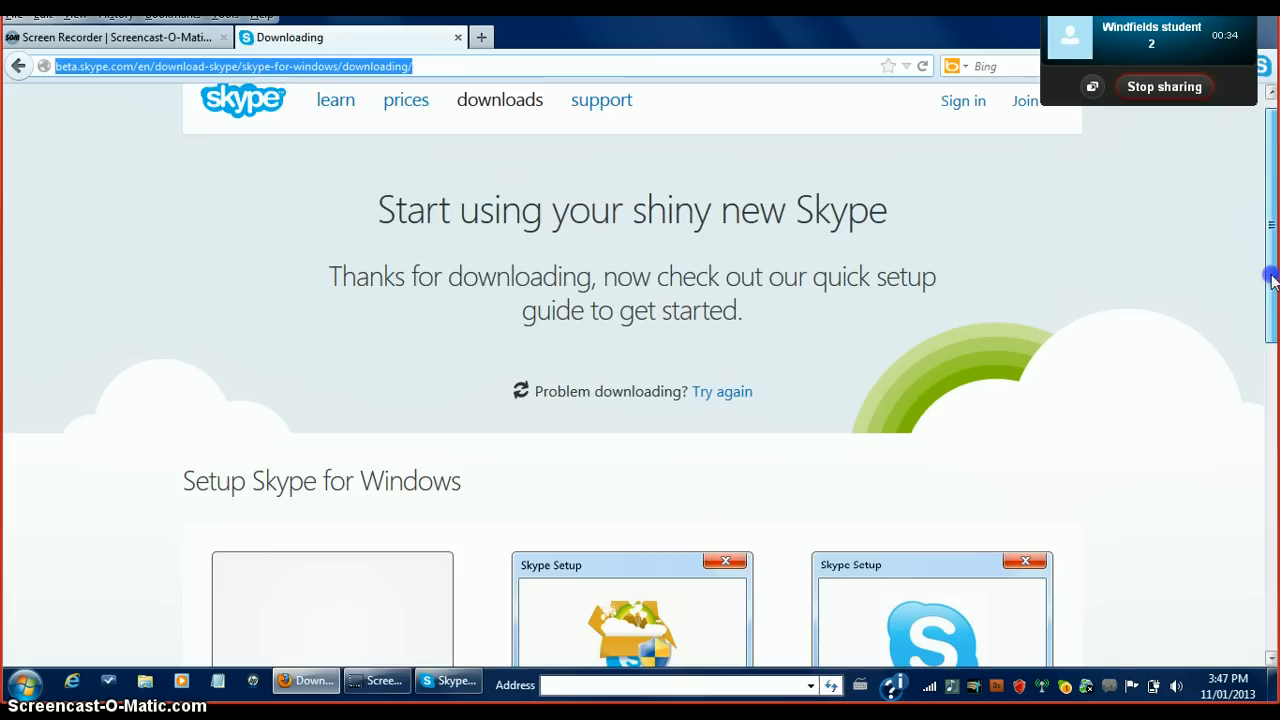
scroll(down, 3)
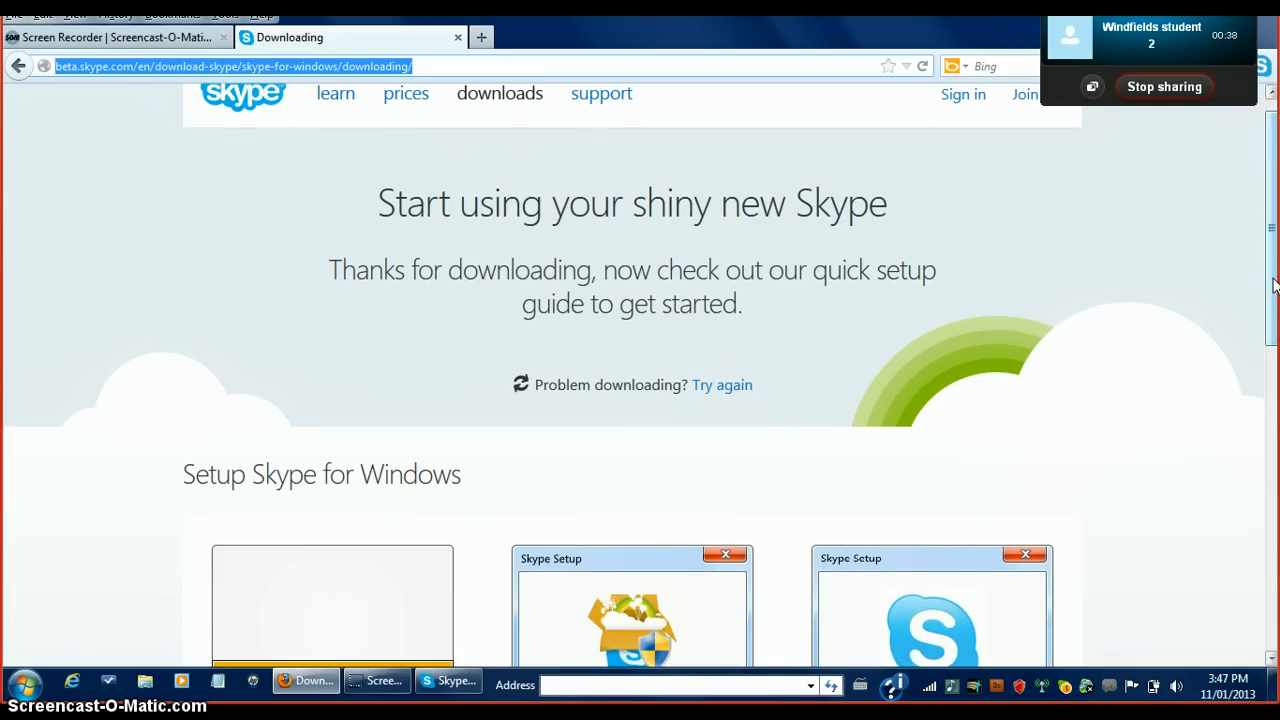
mouse_move(1270, 285)
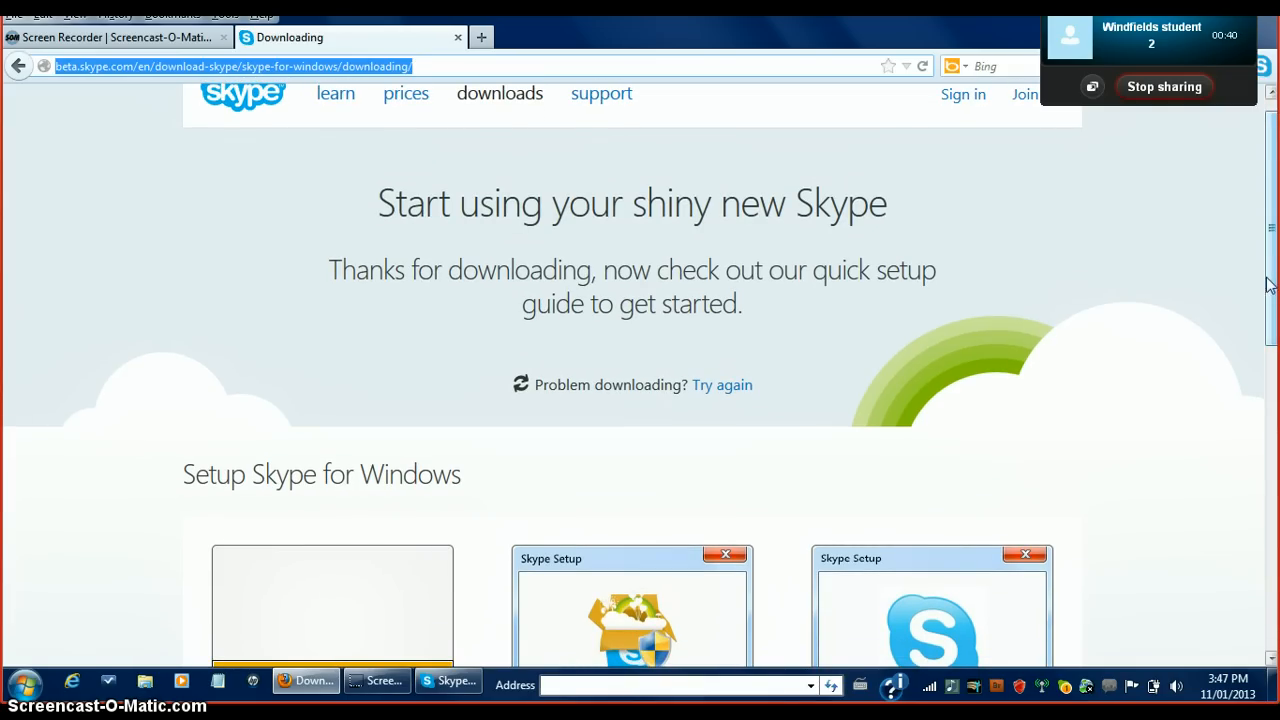
scroll(down, 3)
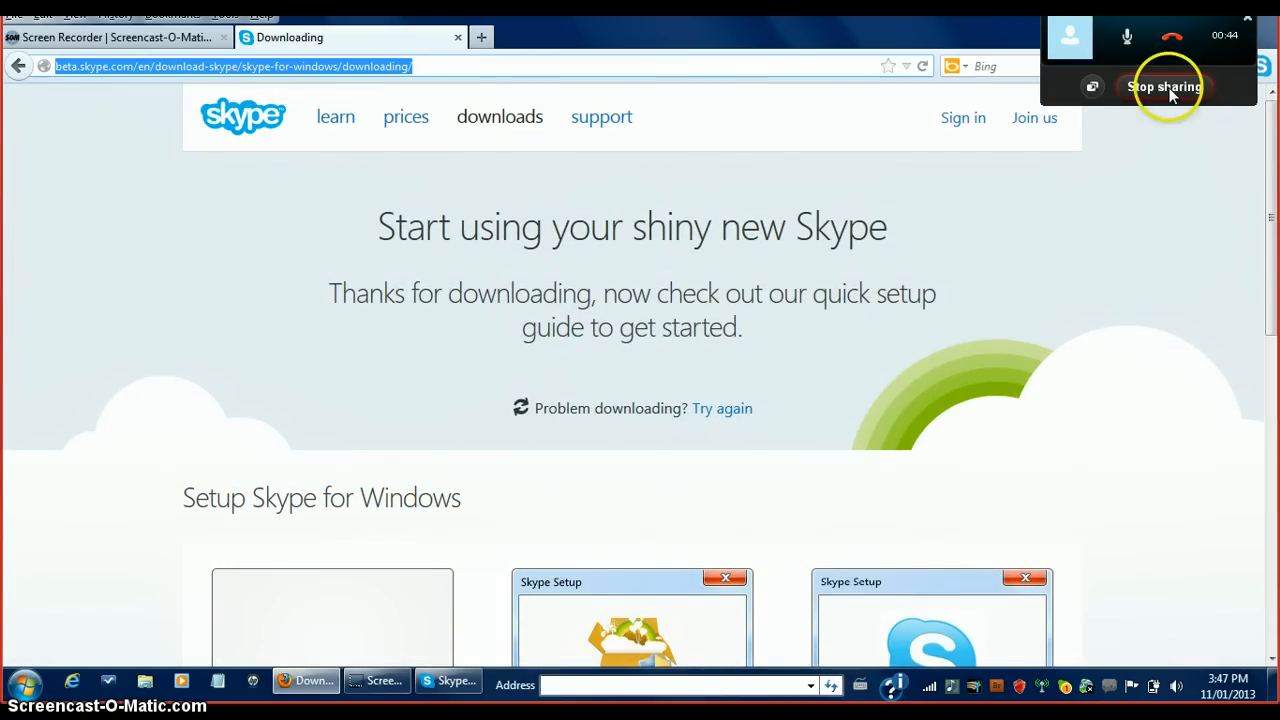
mouse_move(1164, 86)
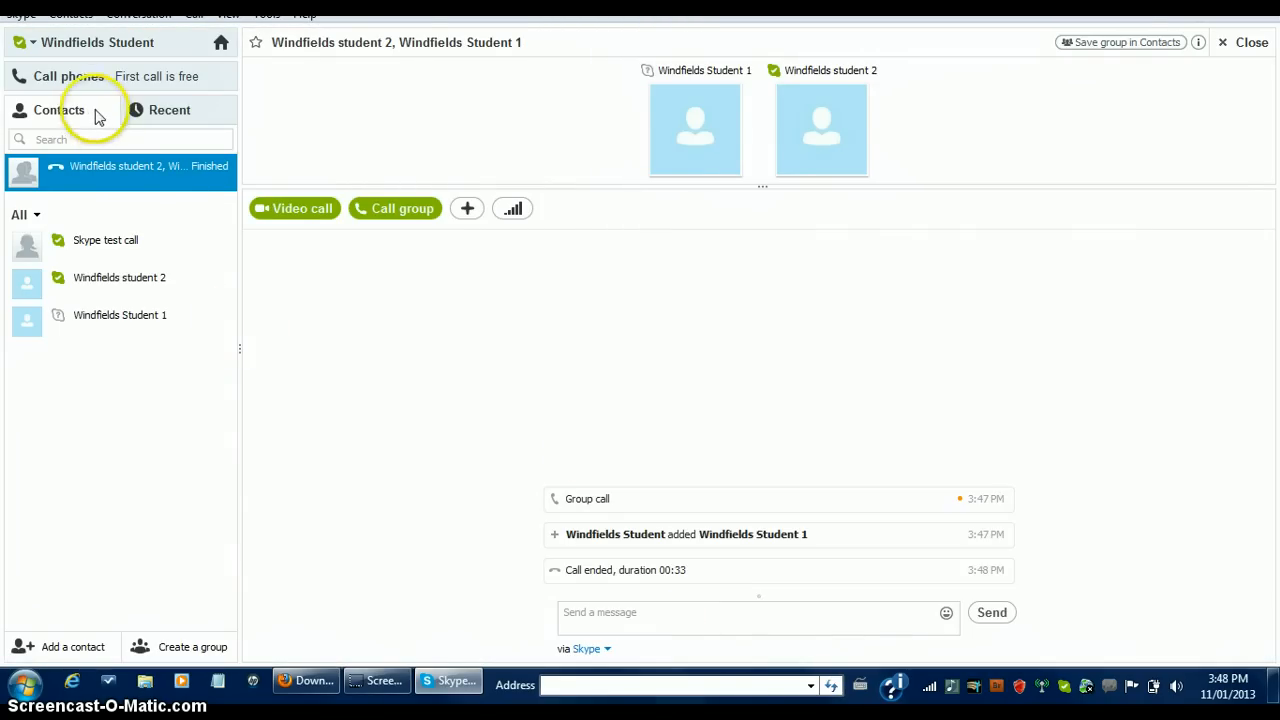
mouse_move(55, 120)
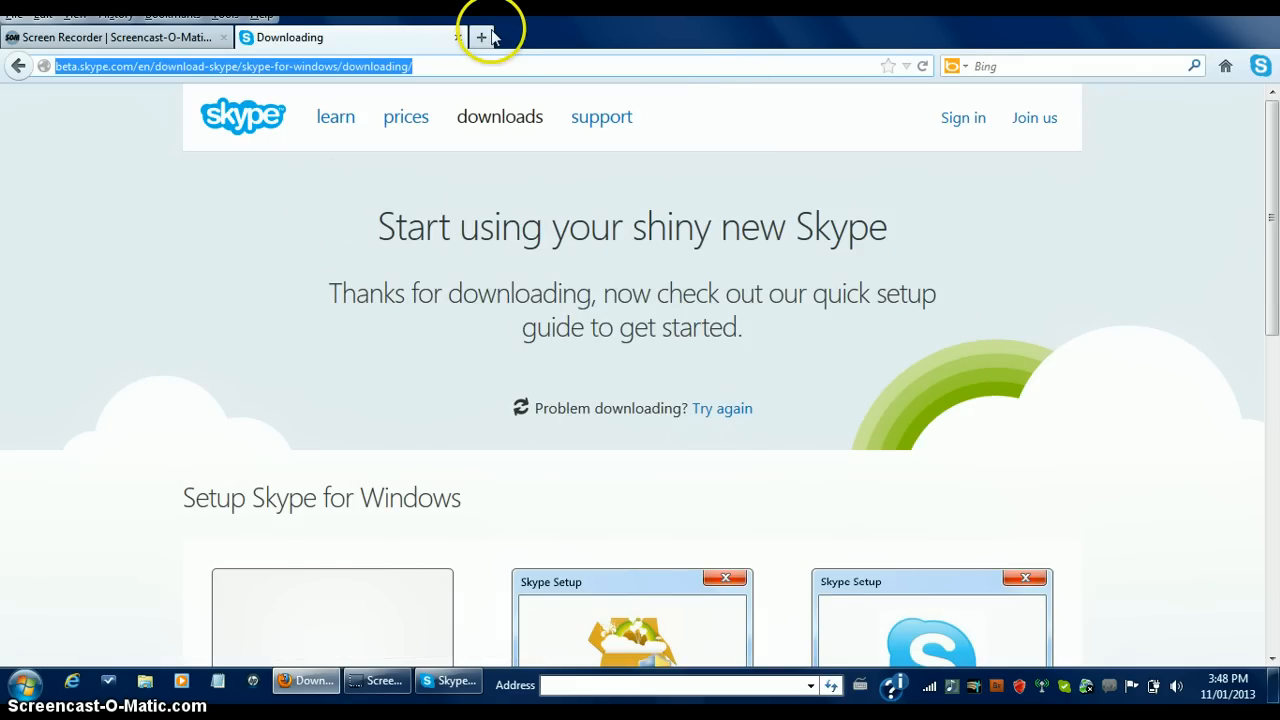
Open a new empty Firefox tab and load the Skype home page via the Skype logo.
click(481, 37)
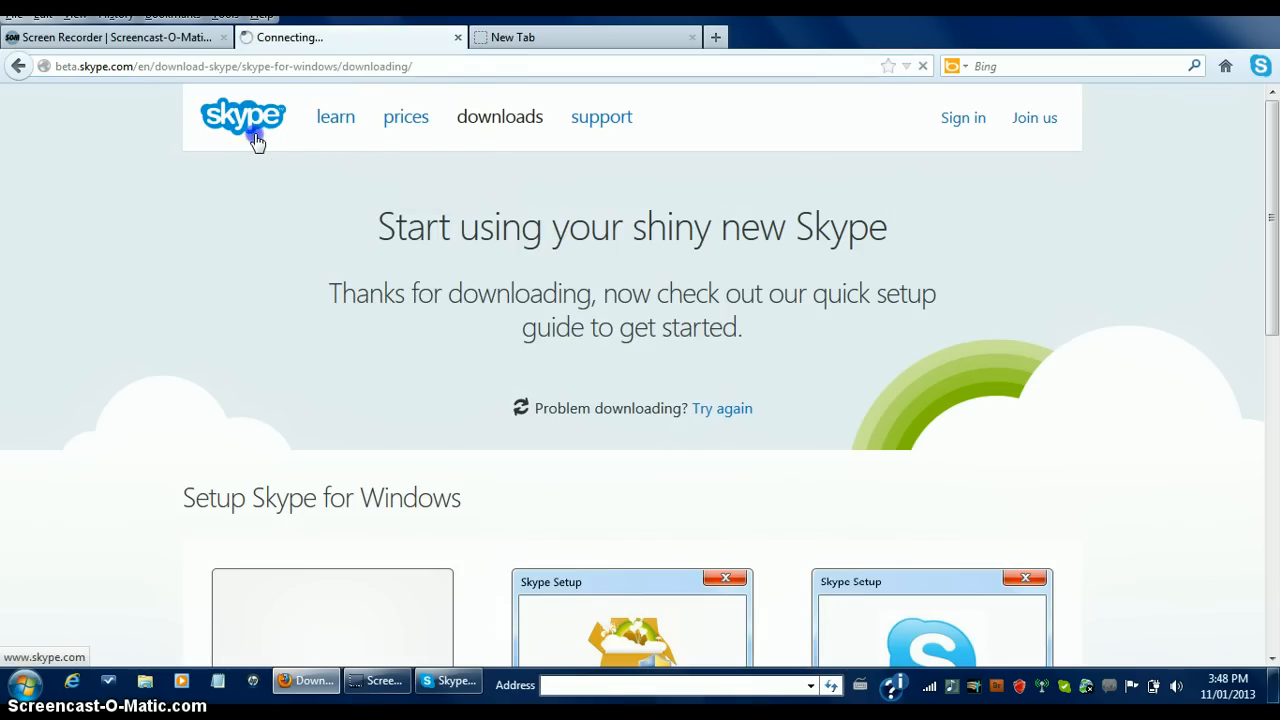
click(242, 116)
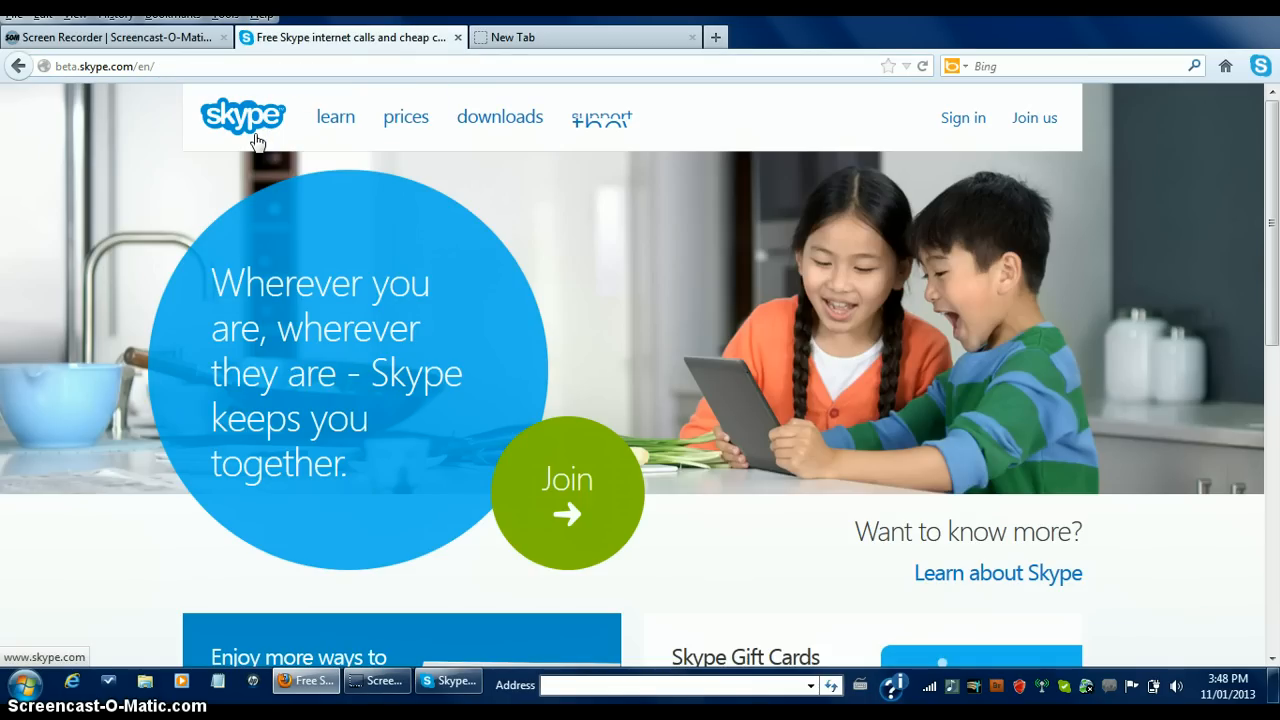